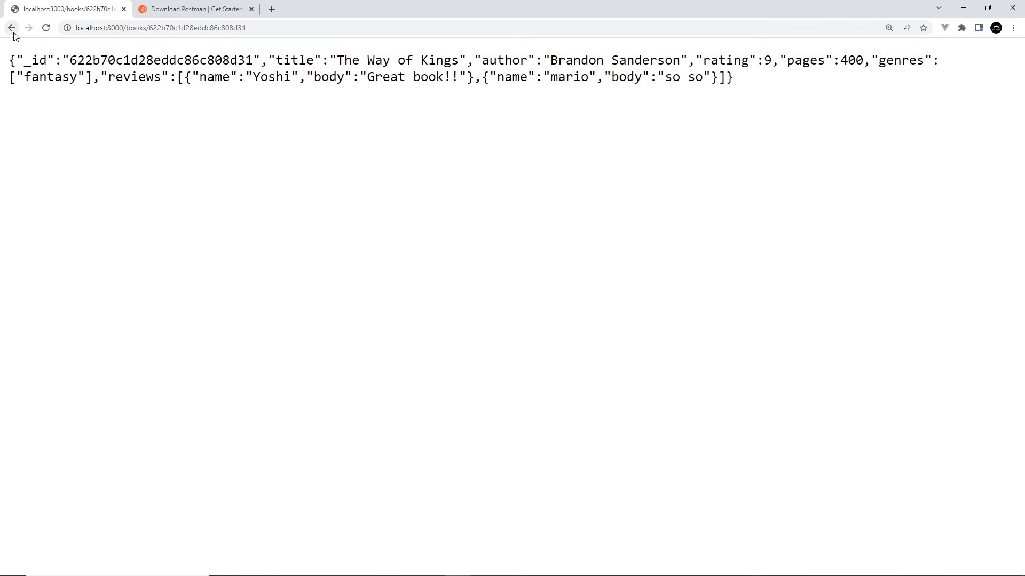
Go back in Chrome from the single-book URL to the full books JSON list
left_click(12, 28)
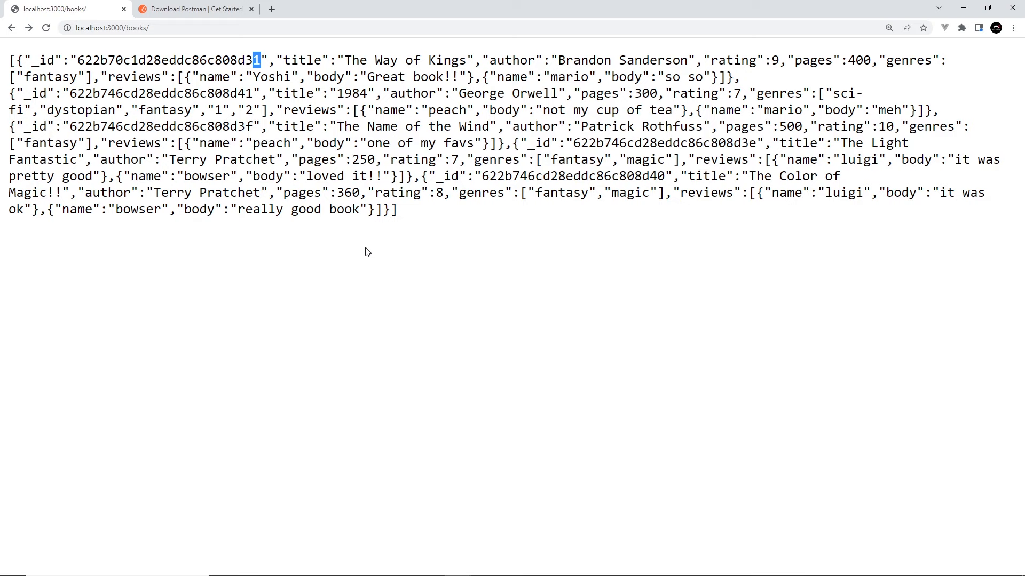
mouse_move(363, 252)
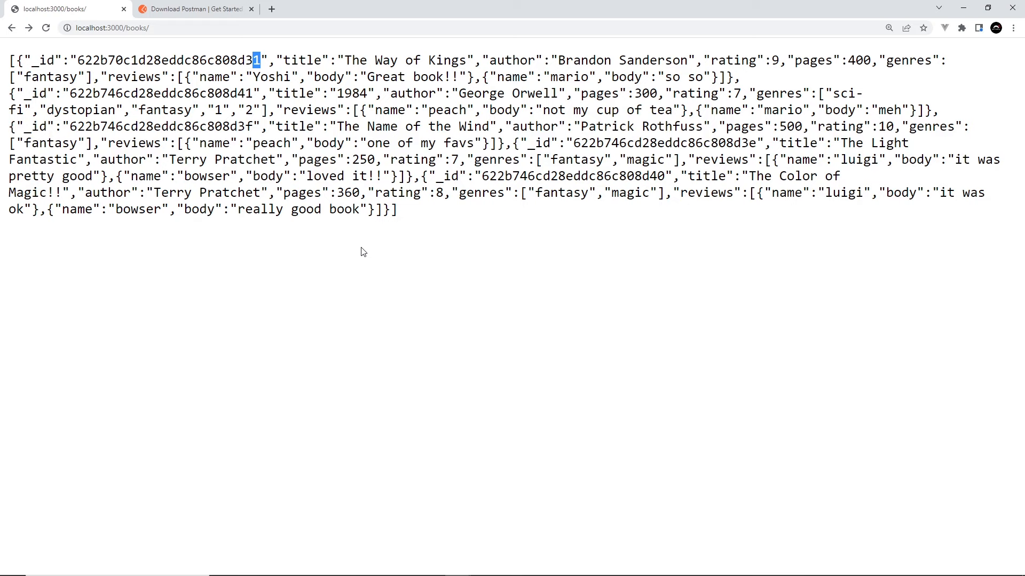
mouse_move(389, 238)
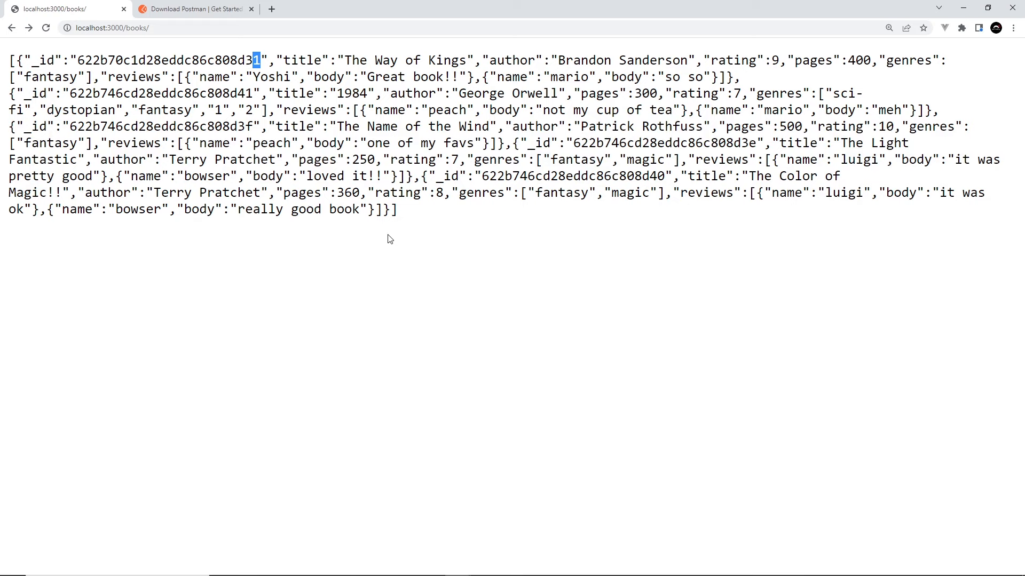
Look through the Postman downloads page offering the Windows 64-bit app and web version
left_click(193, 8)
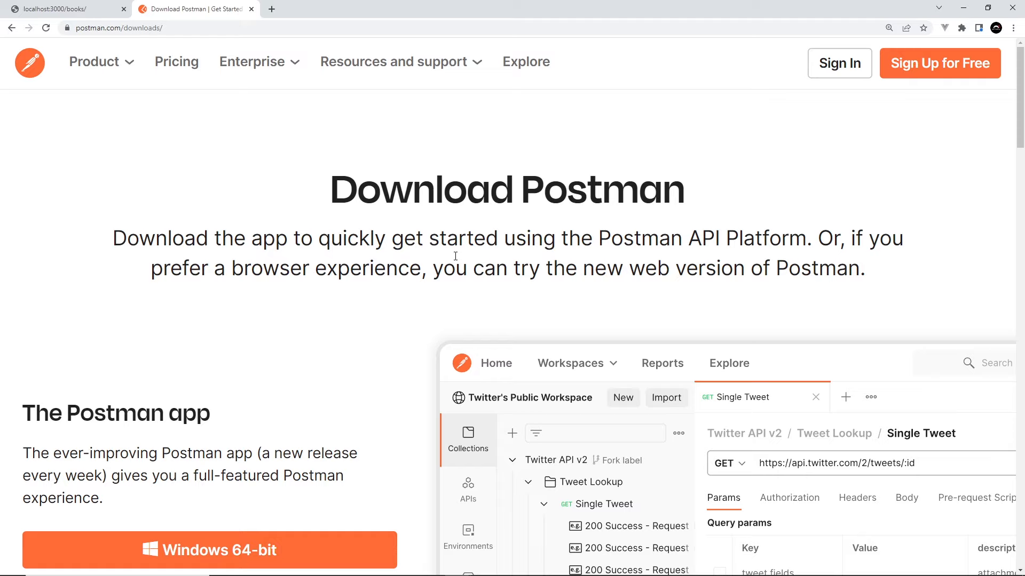
mouse_move(756, 278)
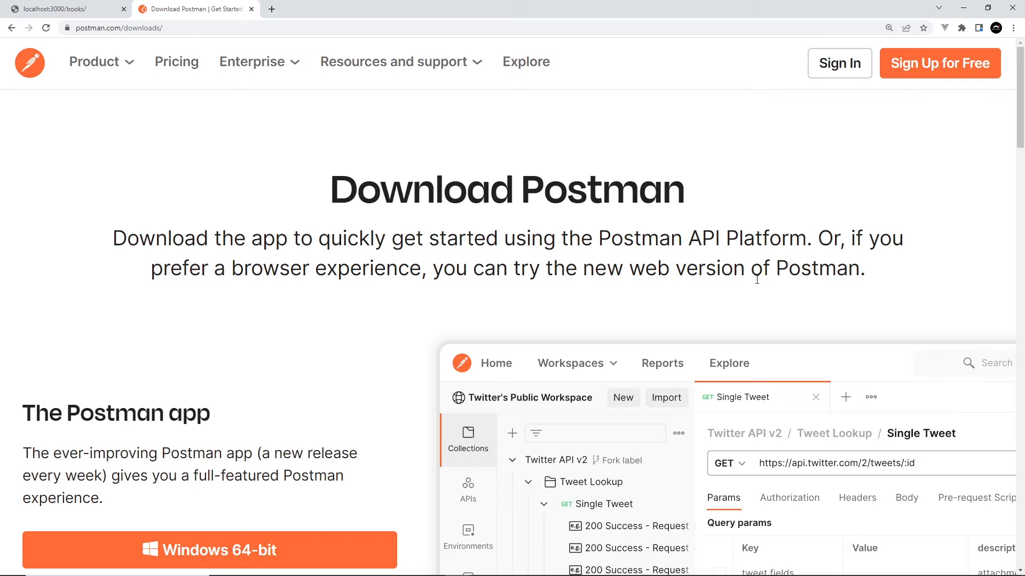
scroll("down", 3)
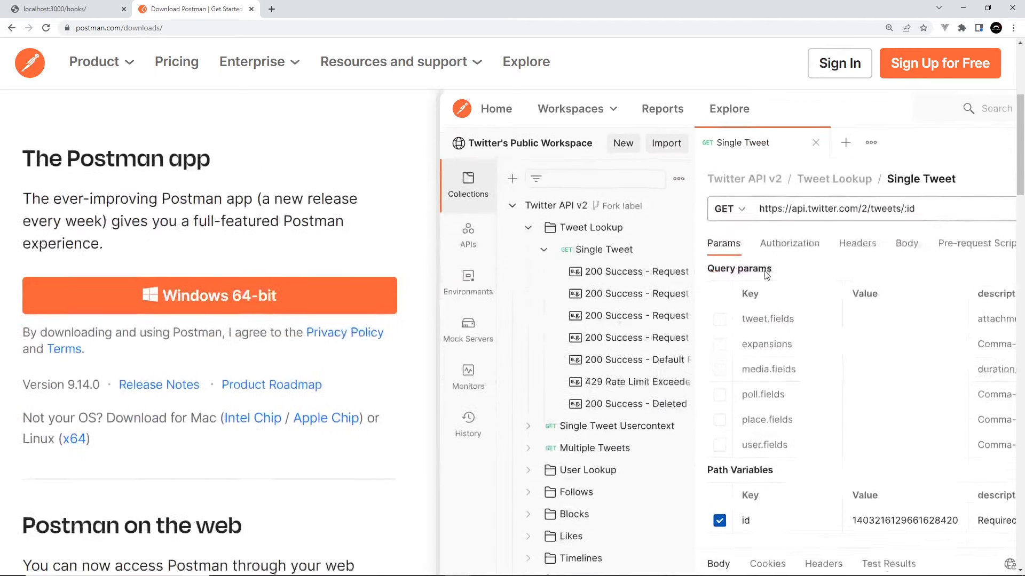
scroll("down", 3)
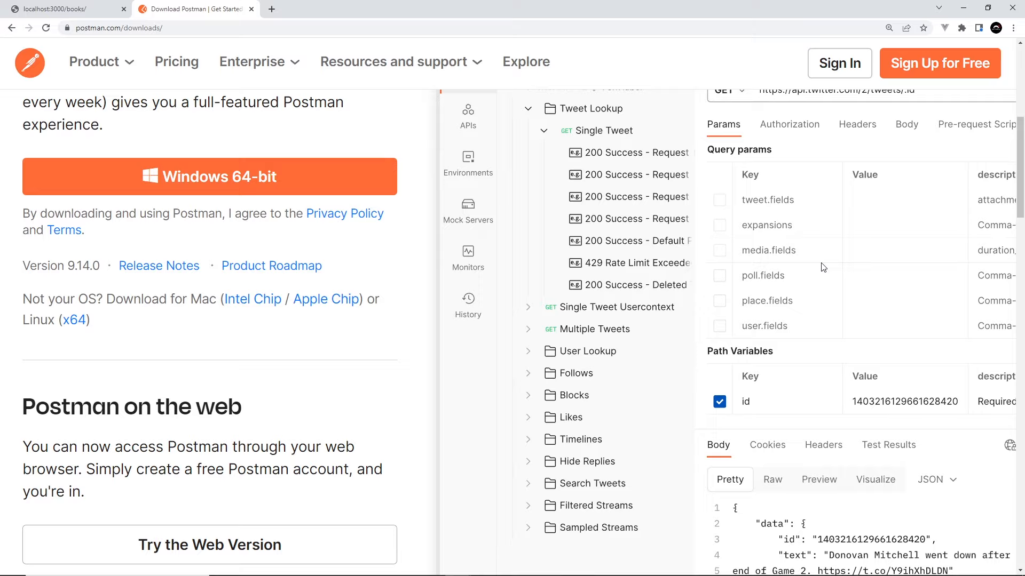
scroll("down", 3)
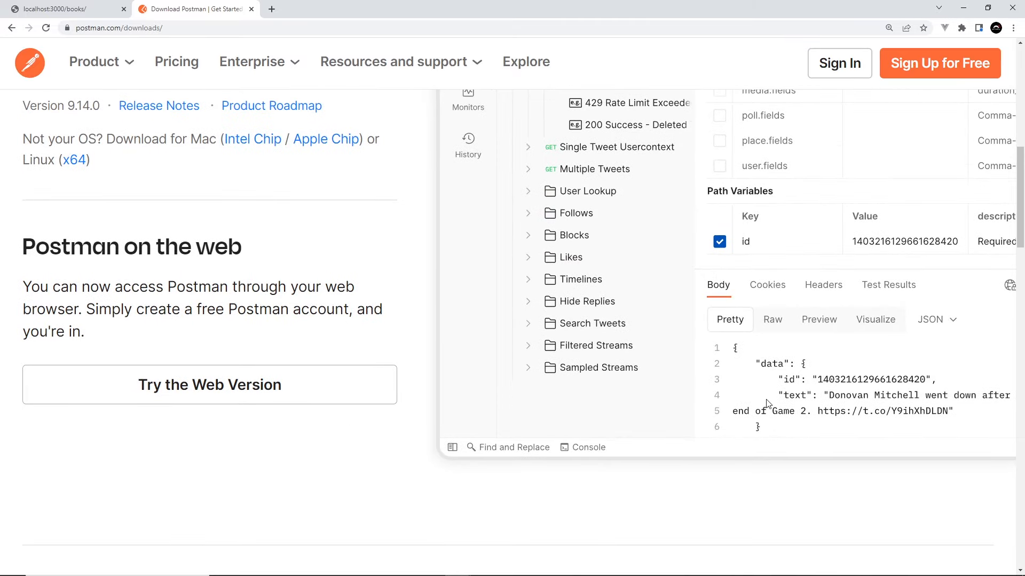
mouse_move(801, 424)
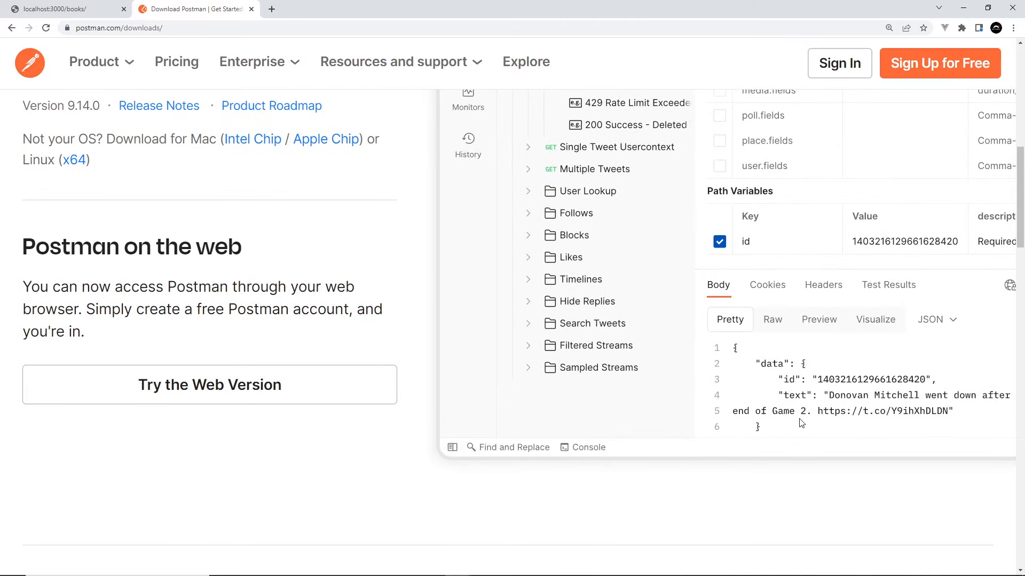
scroll("up", 3)
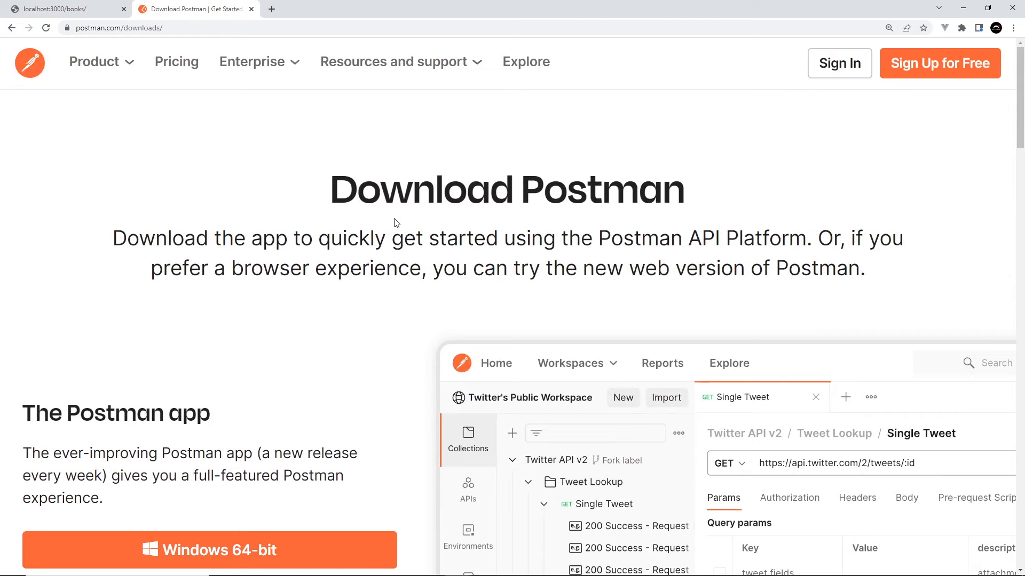
mouse_move(233, 193)
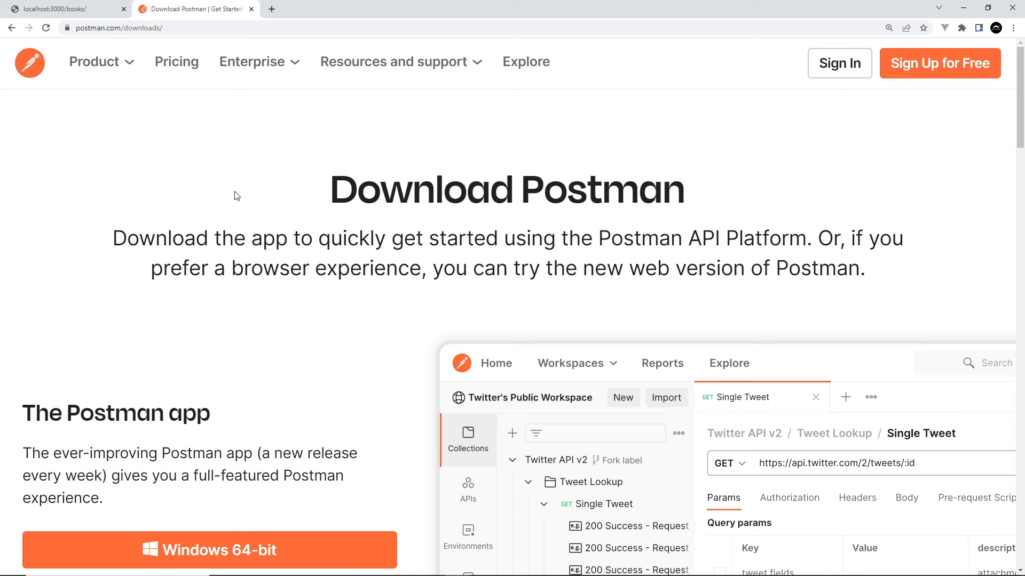
left_click(45, 28)
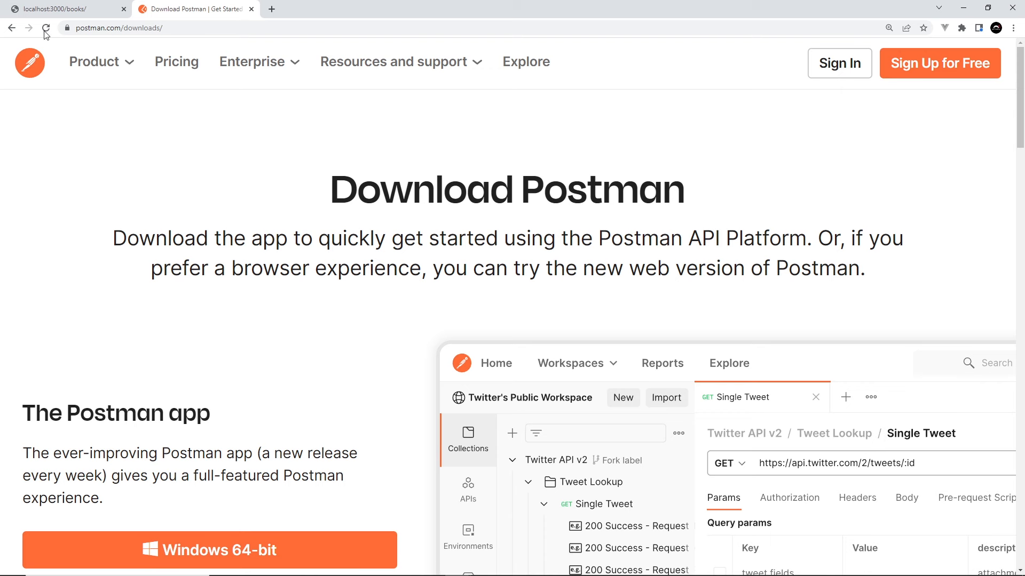
Check the books JSON tab briefly, then review the Postman downloads page again
left_click(61, 9)
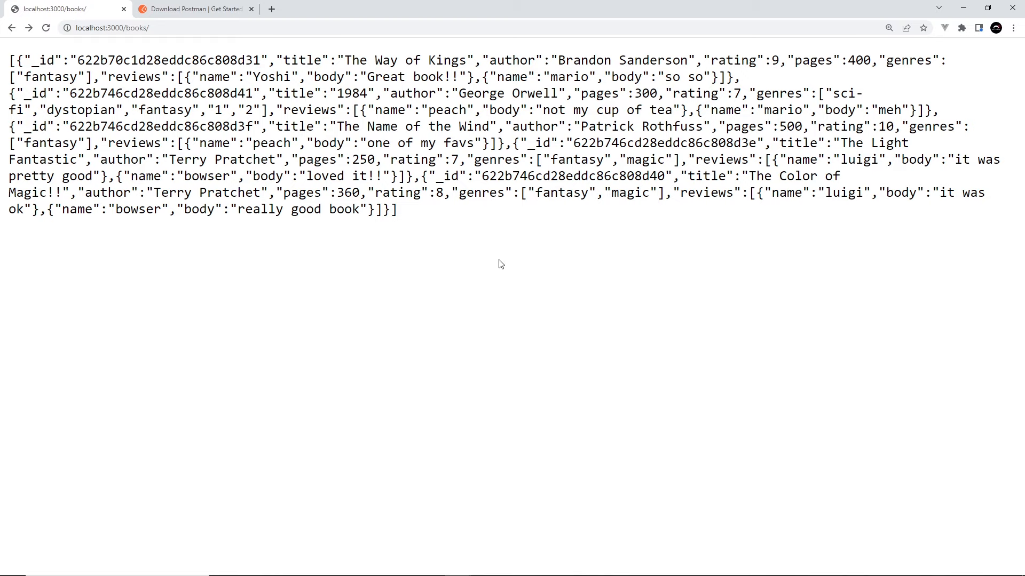
mouse_move(504, 259)
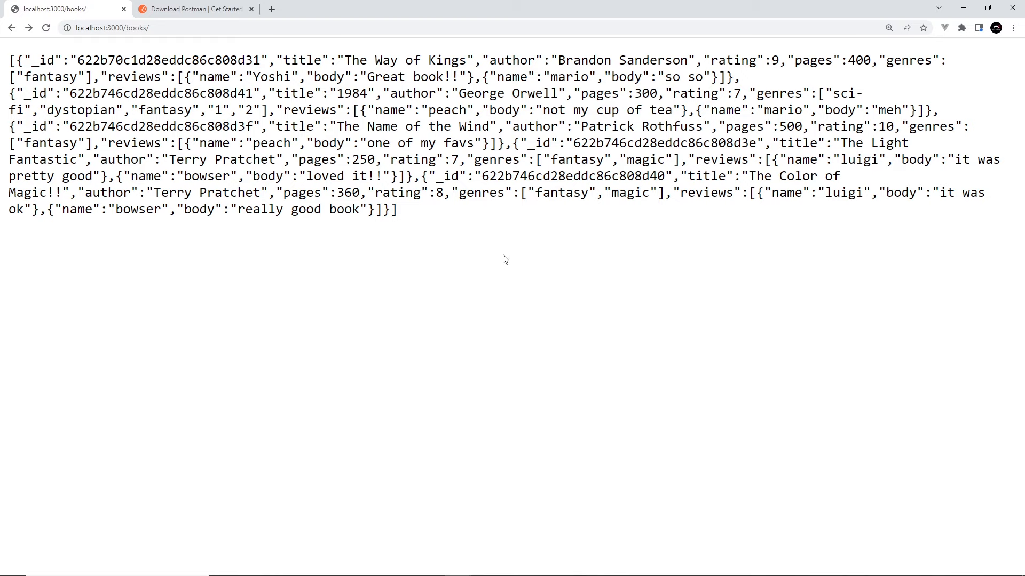
left_click(193, 9)
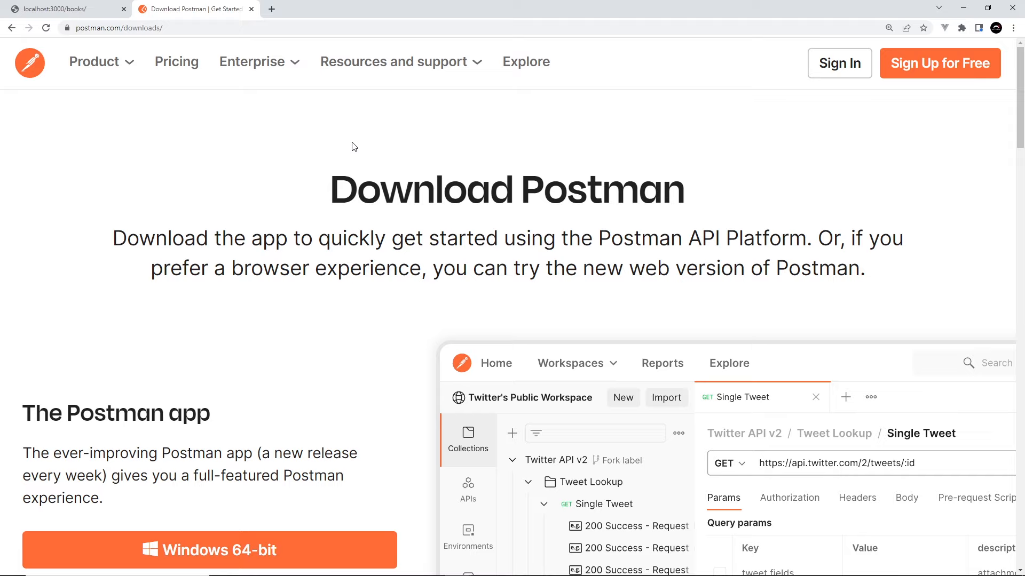
mouse_move(389, 234)
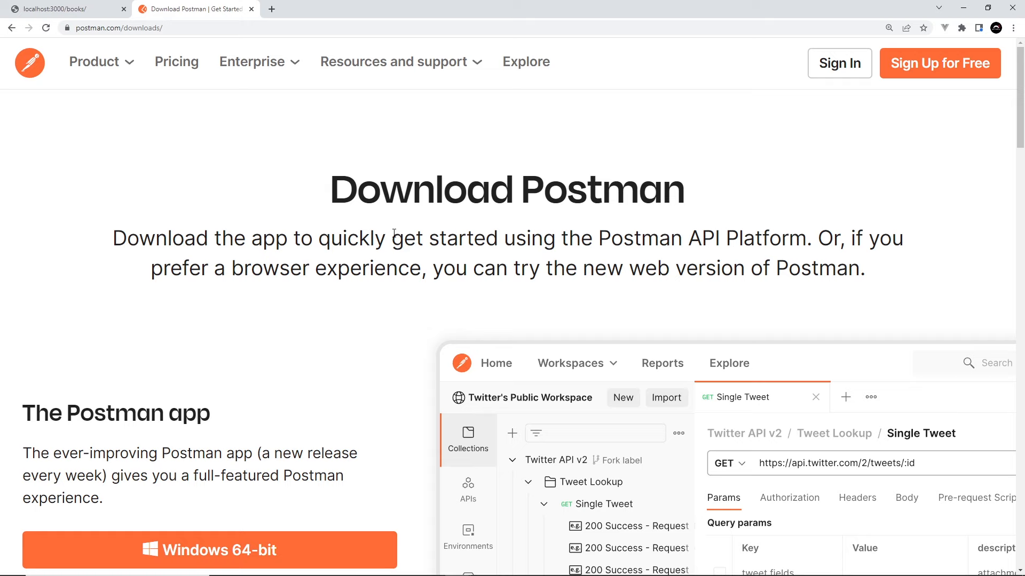
scroll("down", 3)
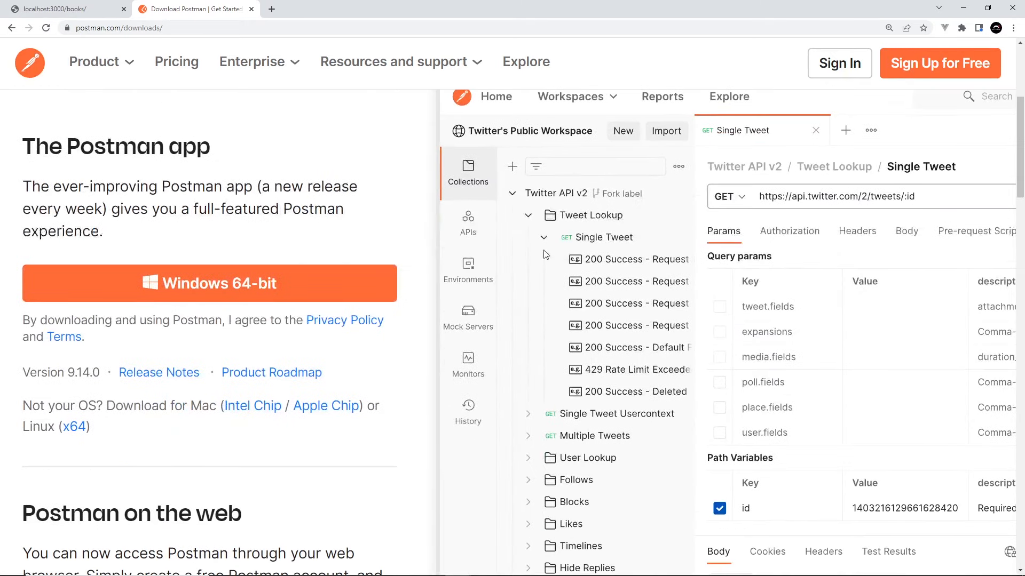
scroll("down", 3)
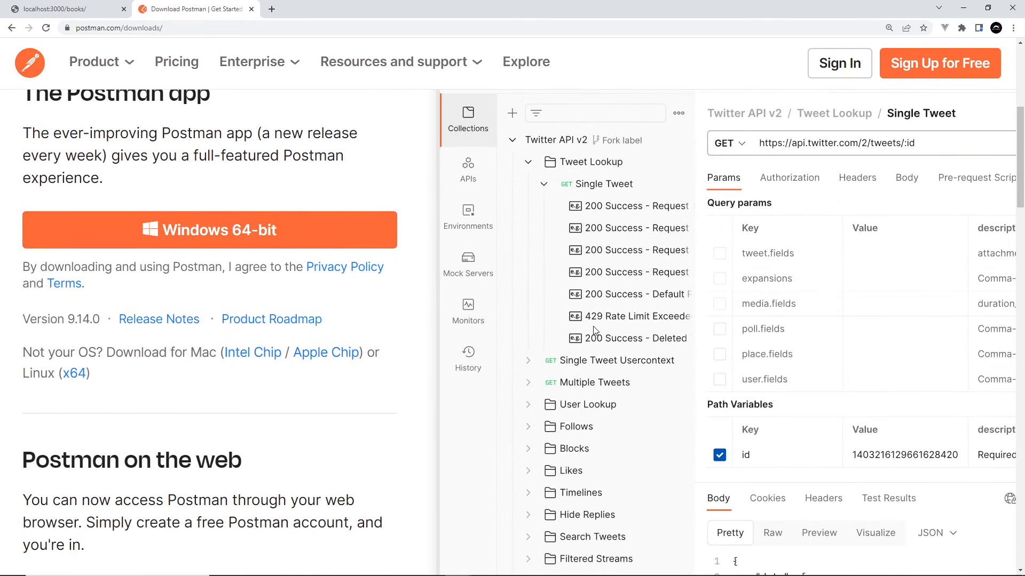
scroll("up", 3)
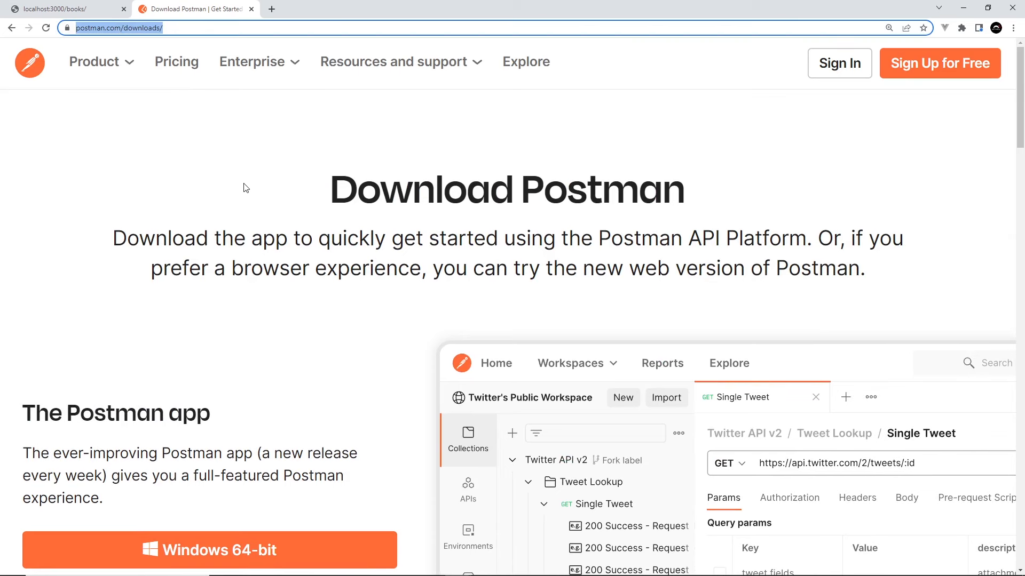
scroll("down", 3)
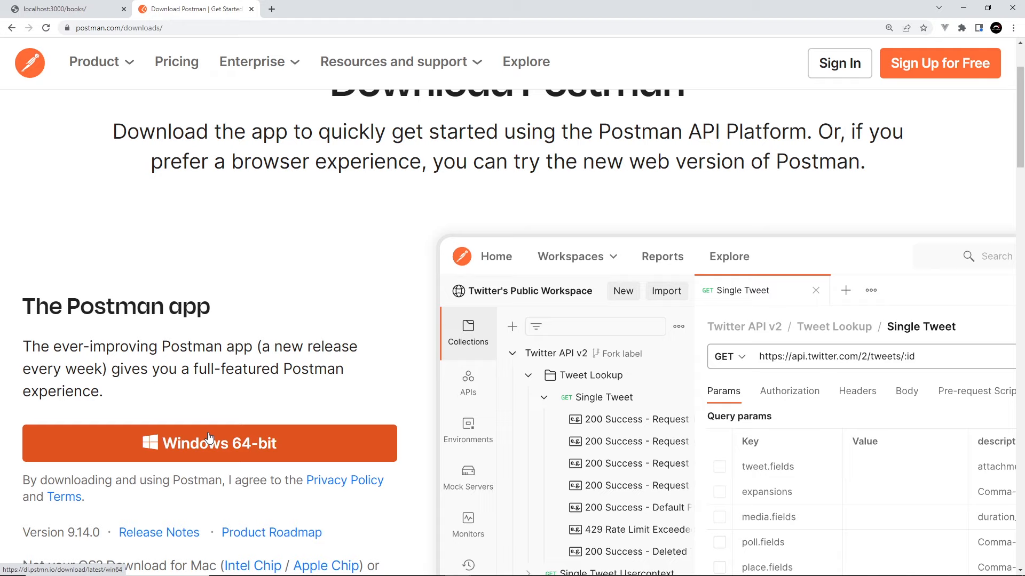
scroll("up", 3)
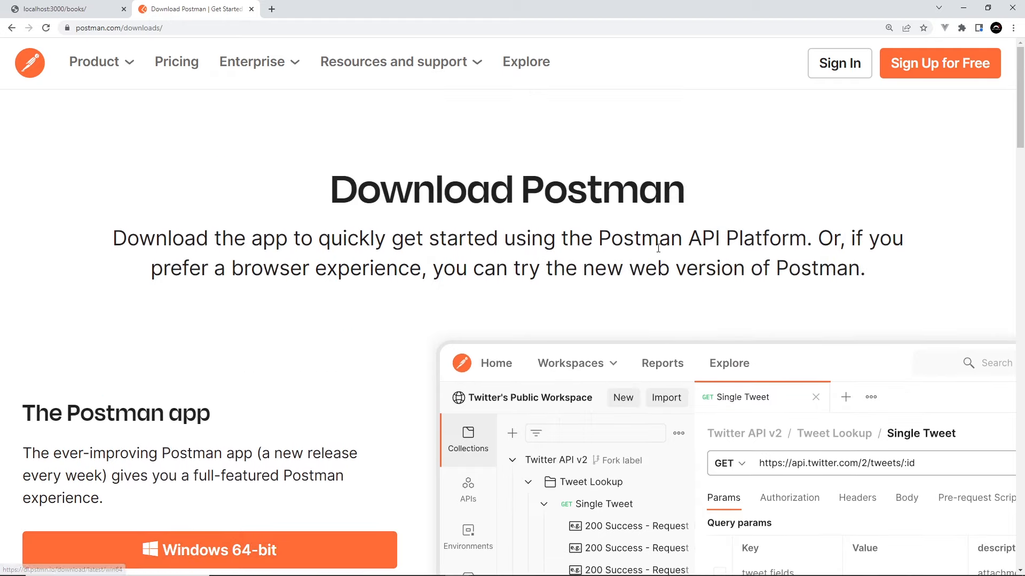
mouse_move(951, 63)
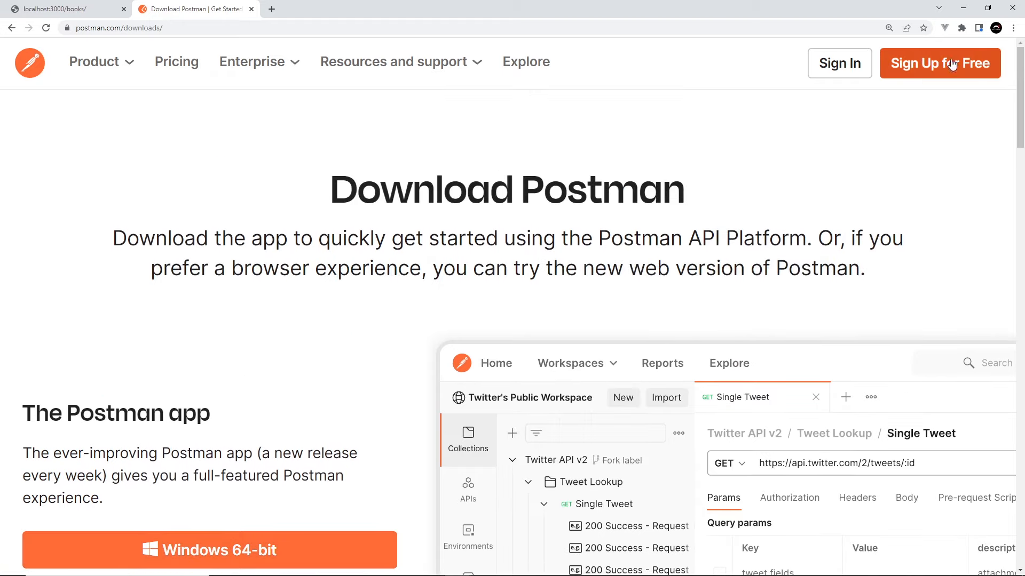
mouse_move(929, 81)
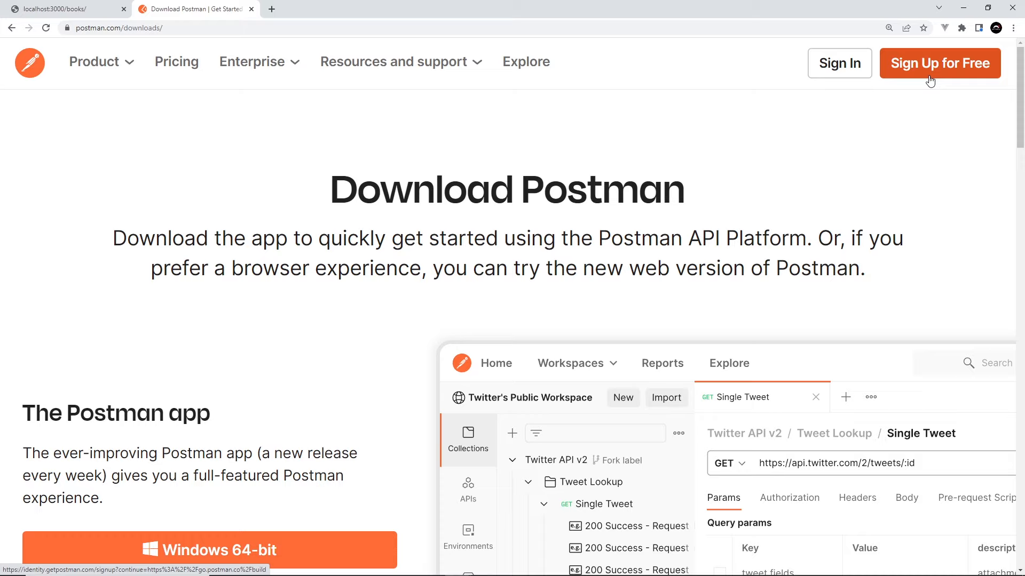
mouse_move(712, 217)
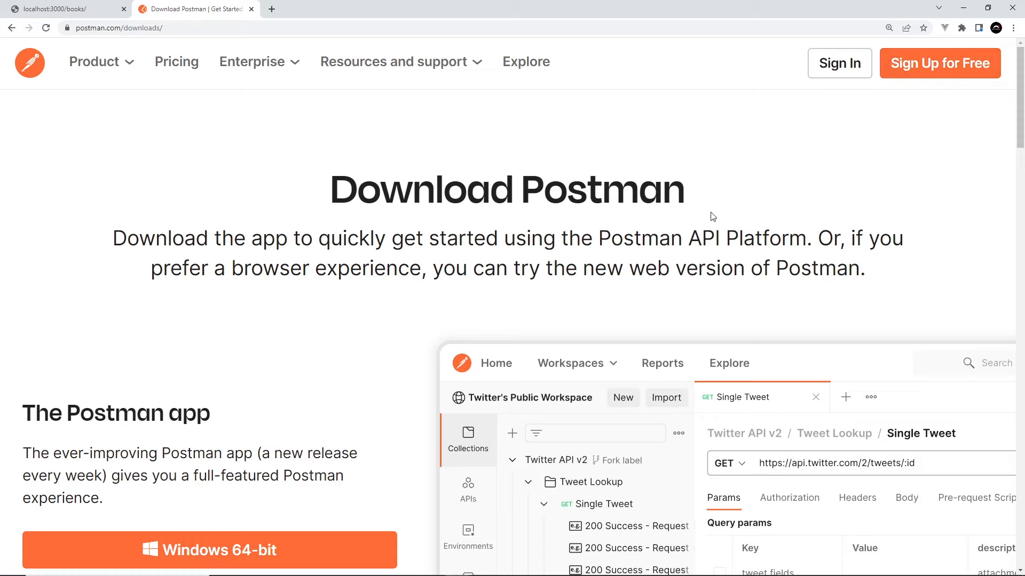
mouse_move(534, 549)
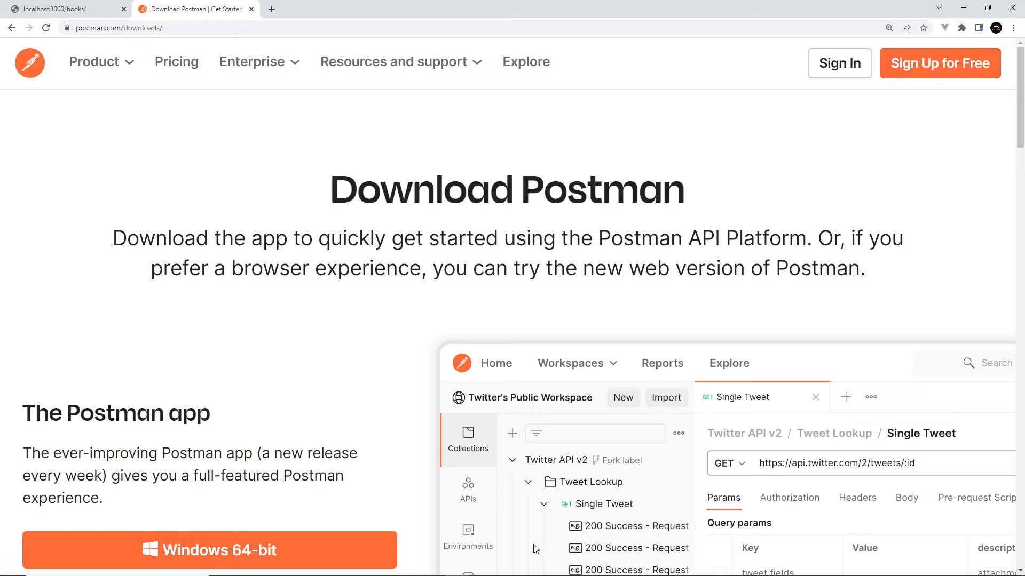
Bring the Postman desktop app forward on My Workspace with its Collections sidebar
left_click(511, 566)
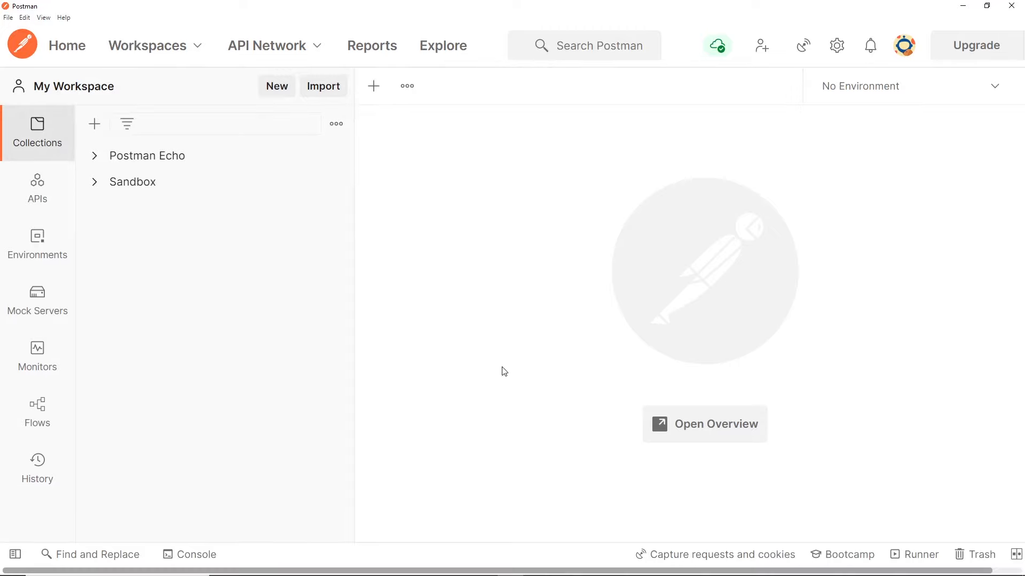
mouse_move(460, 308)
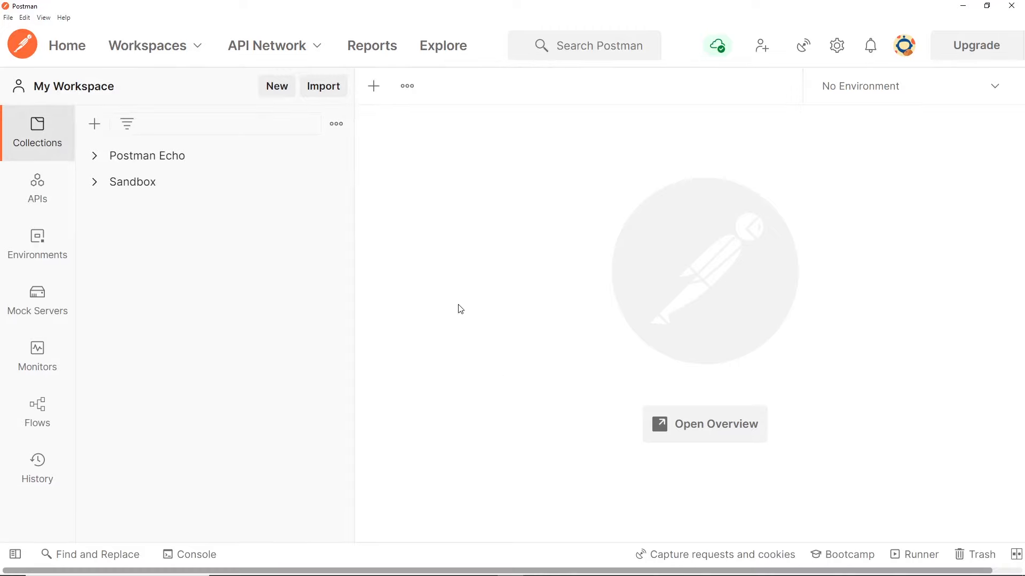
mouse_move(496, 338)
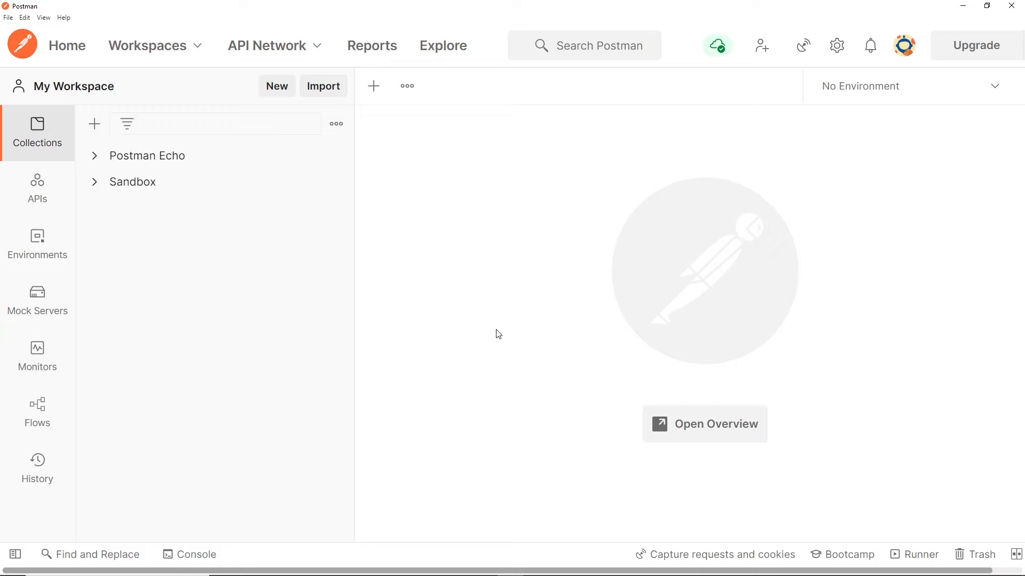
mouse_move(493, 351)
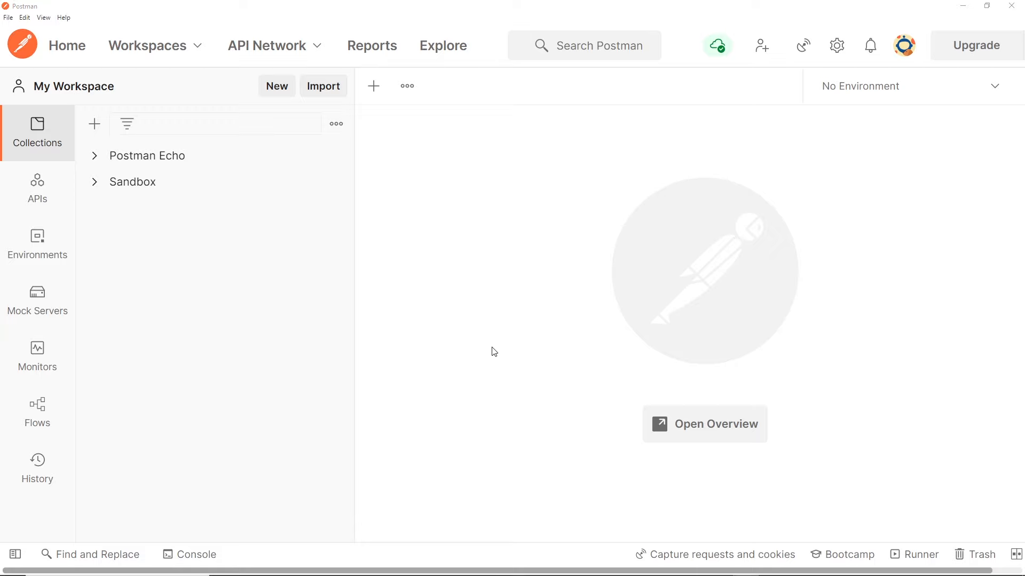
mouse_move(443, 361)
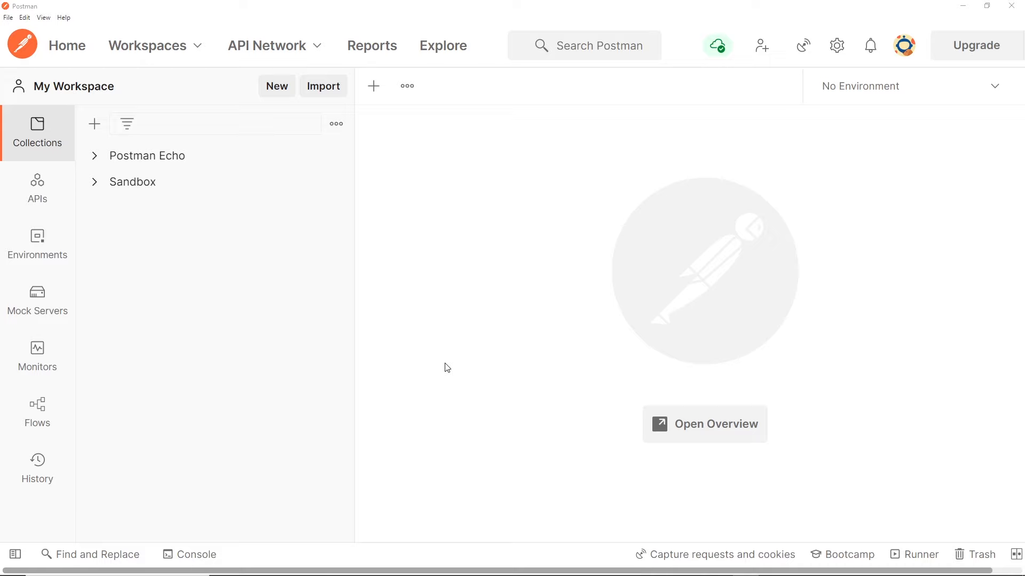
mouse_move(431, 193)
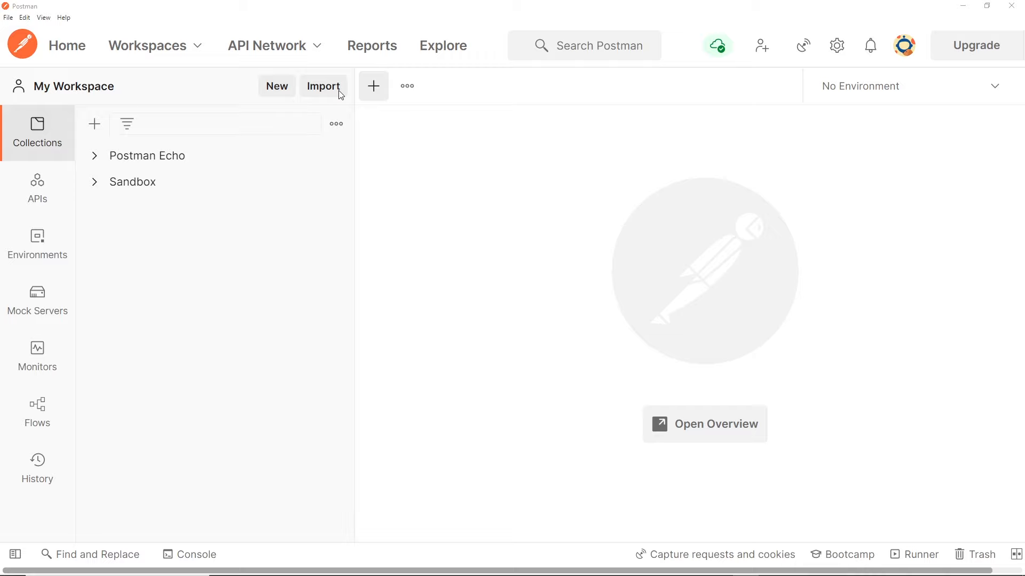
Create a new untitled request via File > New Tab and keep its method as GET
left_click(8, 18)
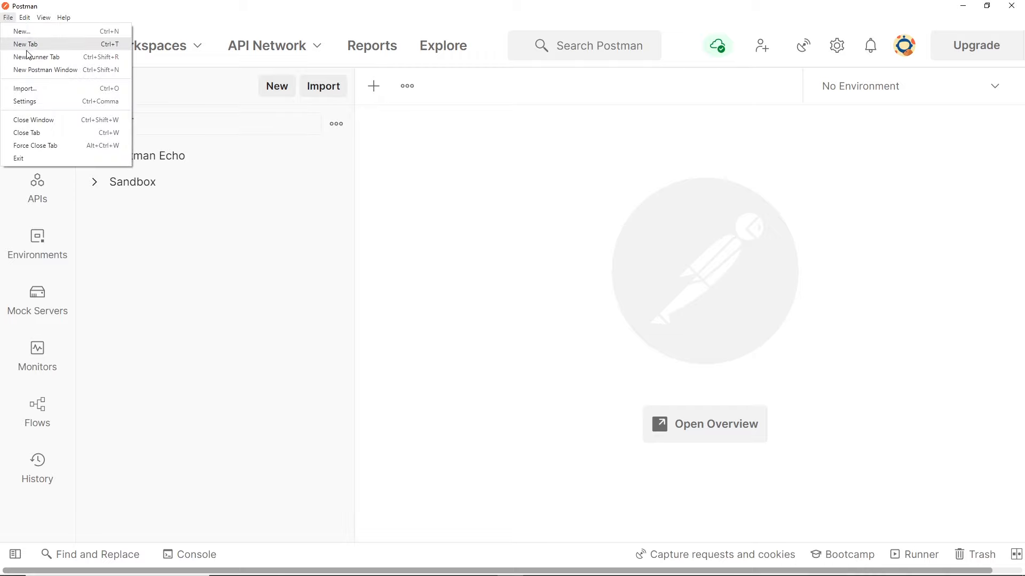
left_click(25, 44)
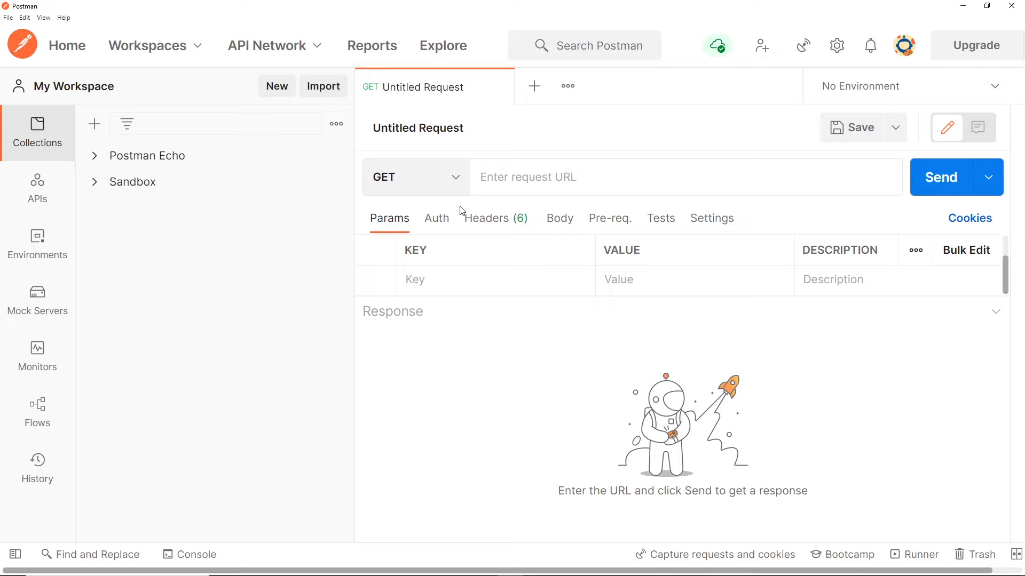
mouse_move(426, 226)
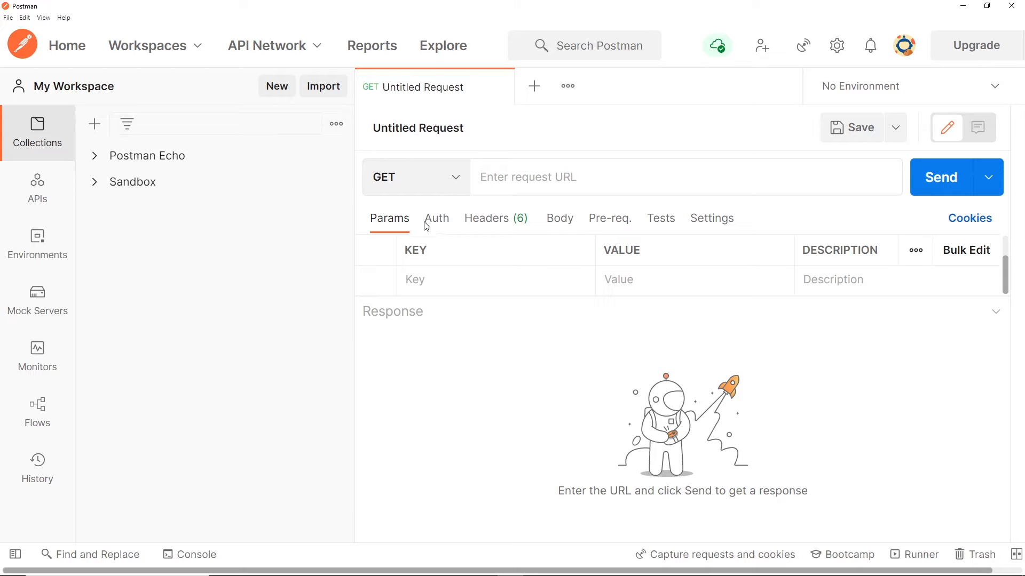
left_click(415, 177)
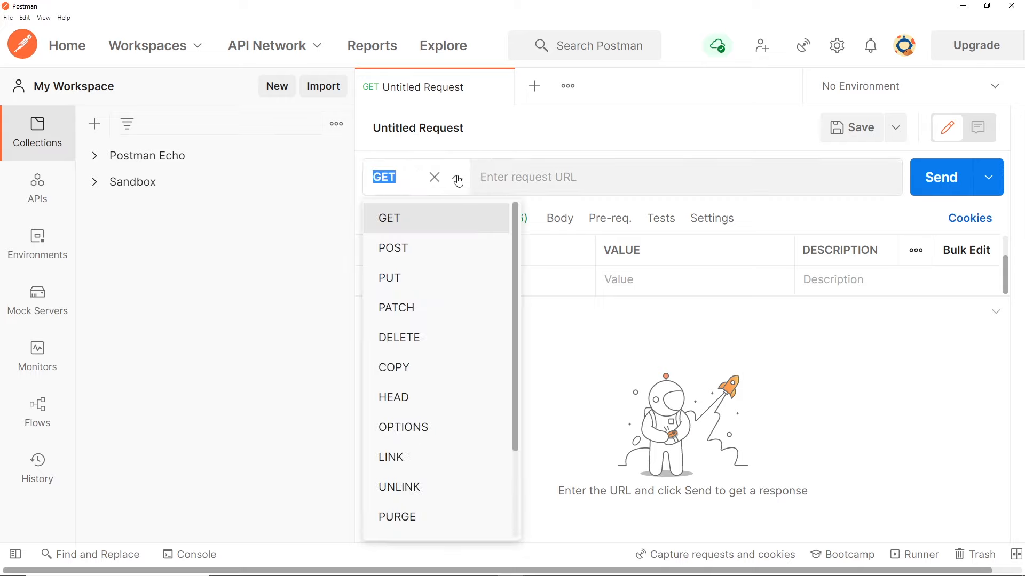
left_click(389, 218)
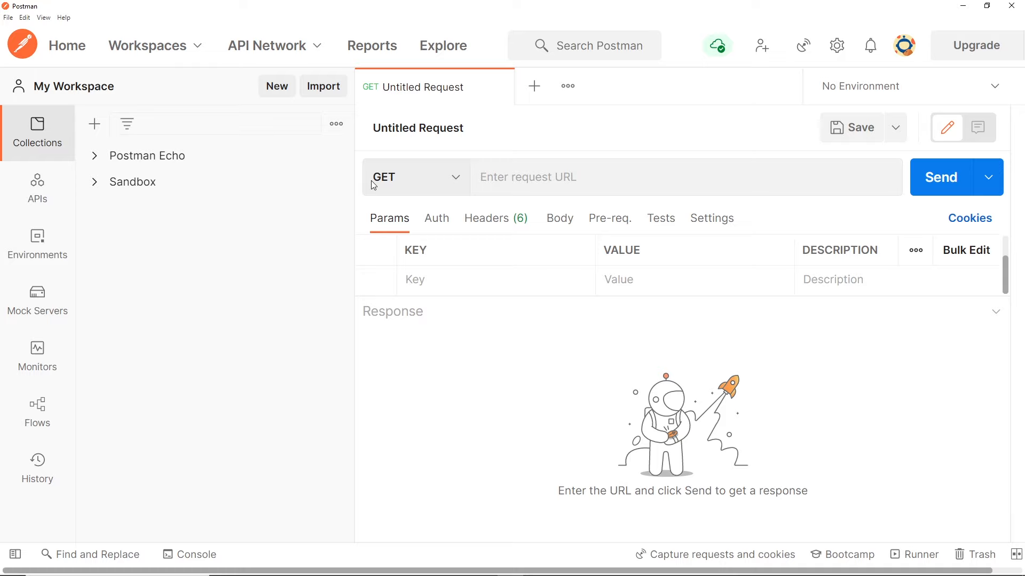
mouse_move(431, 188)
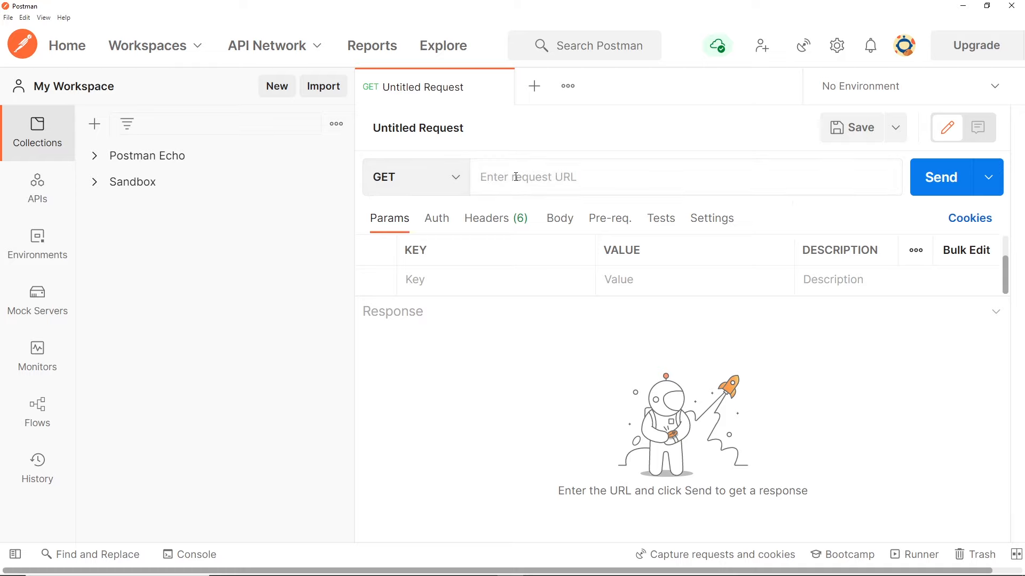
type("ht")
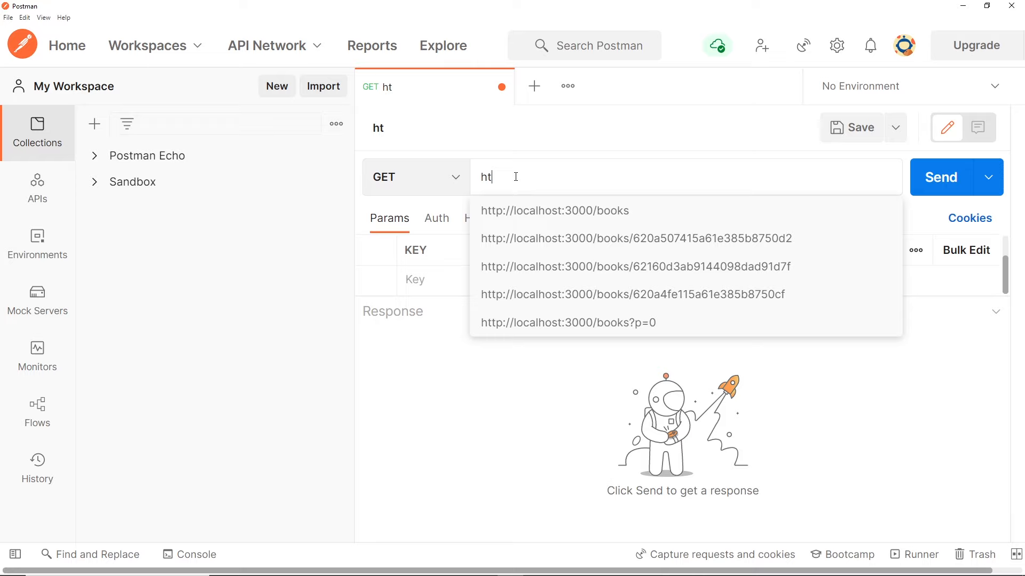
mouse_move(575, 211)
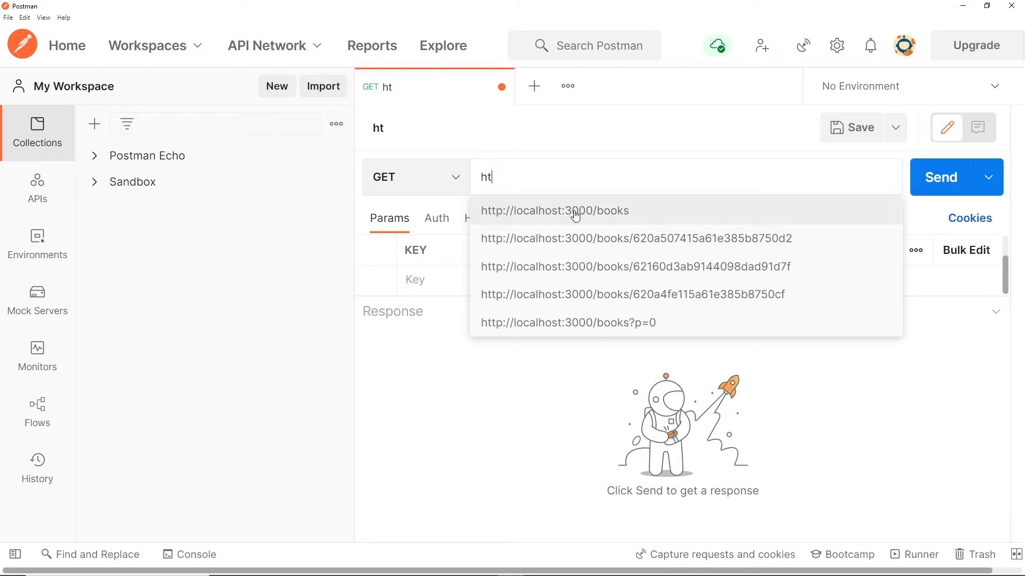
left_click(554, 210)
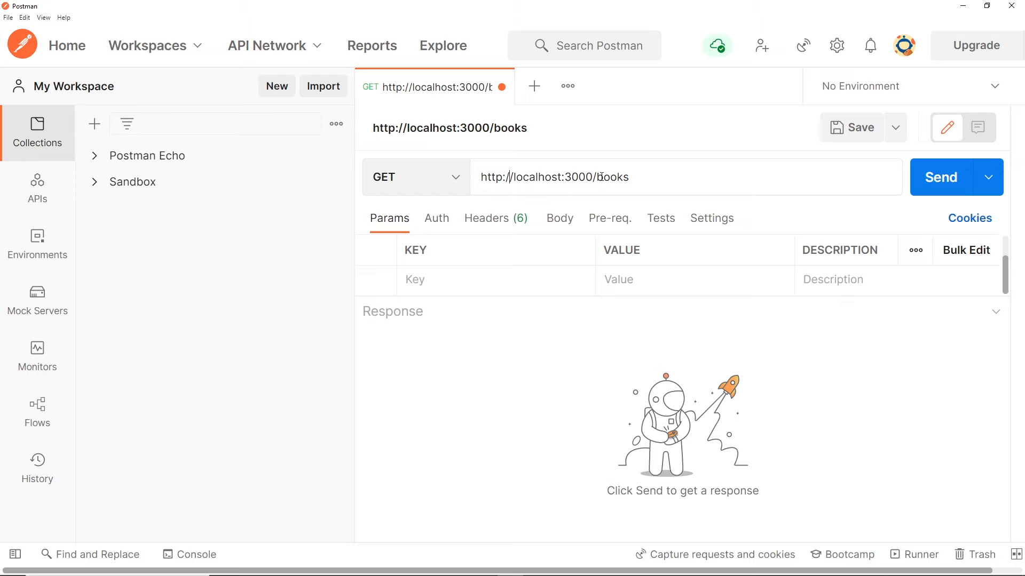
double_click(549, 177)
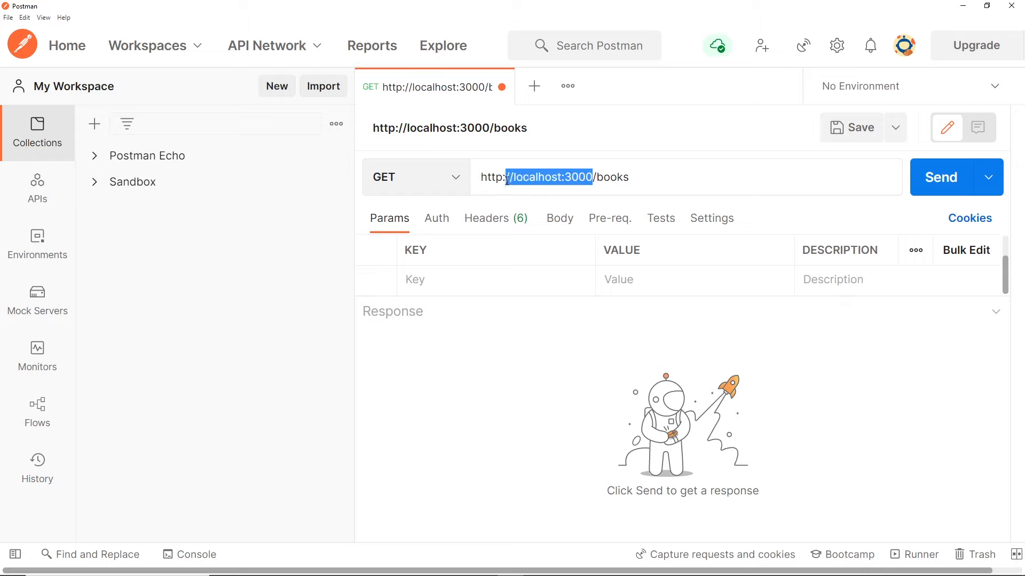
double_click(619, 177)
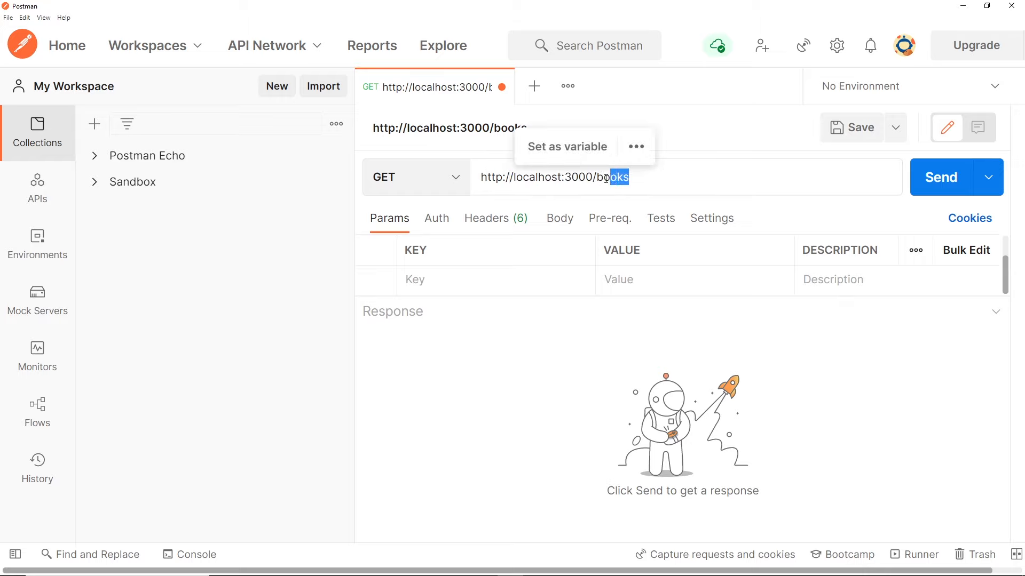
left_click(670, 177)
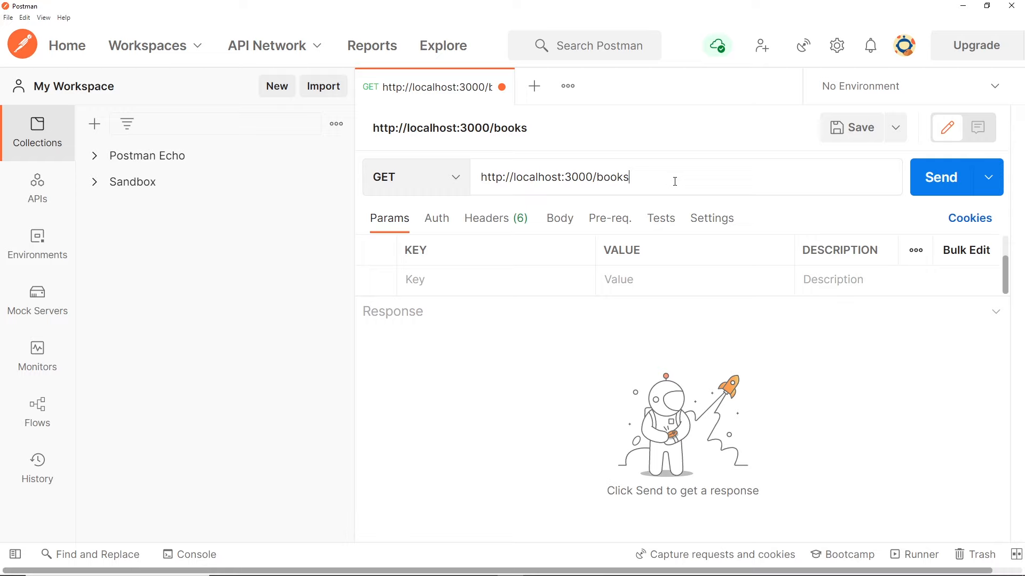
mouse_move(682, 181)
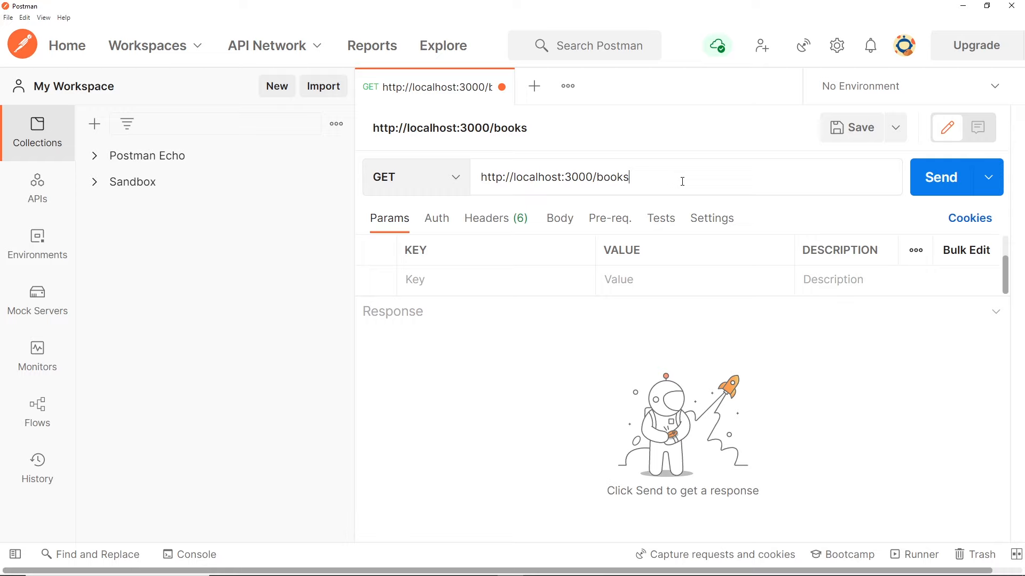
mouse_move(941, 178)
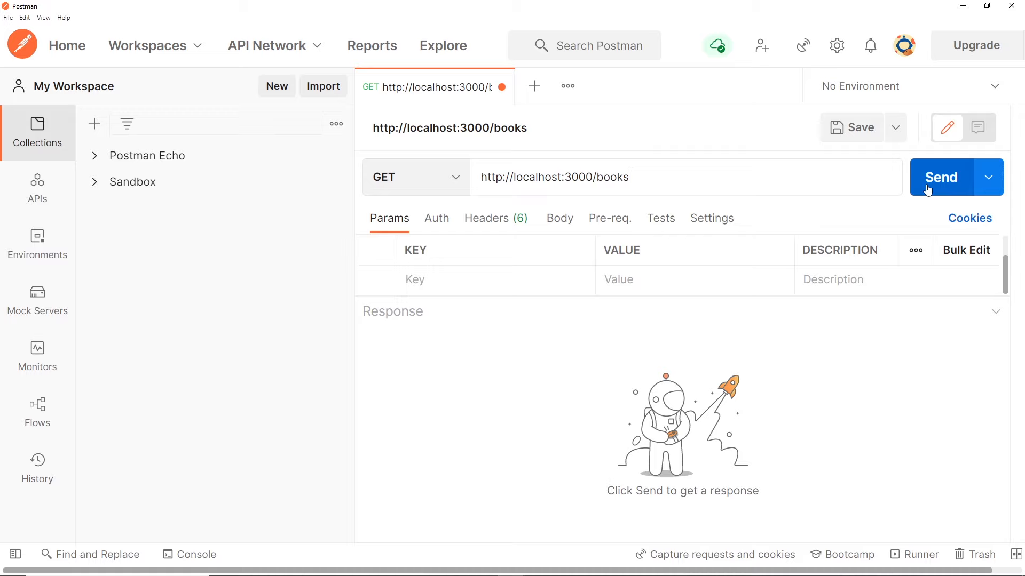
Send the GET to localhost:3000/books and review the 200 OK JSON array of books
left_click(942, 177)
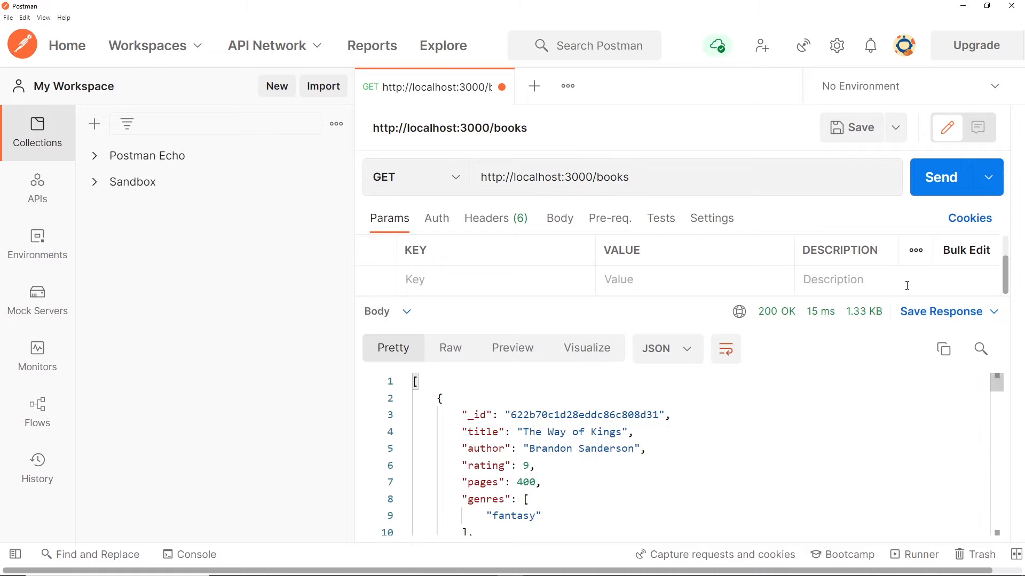
mouse_move(894, 403)
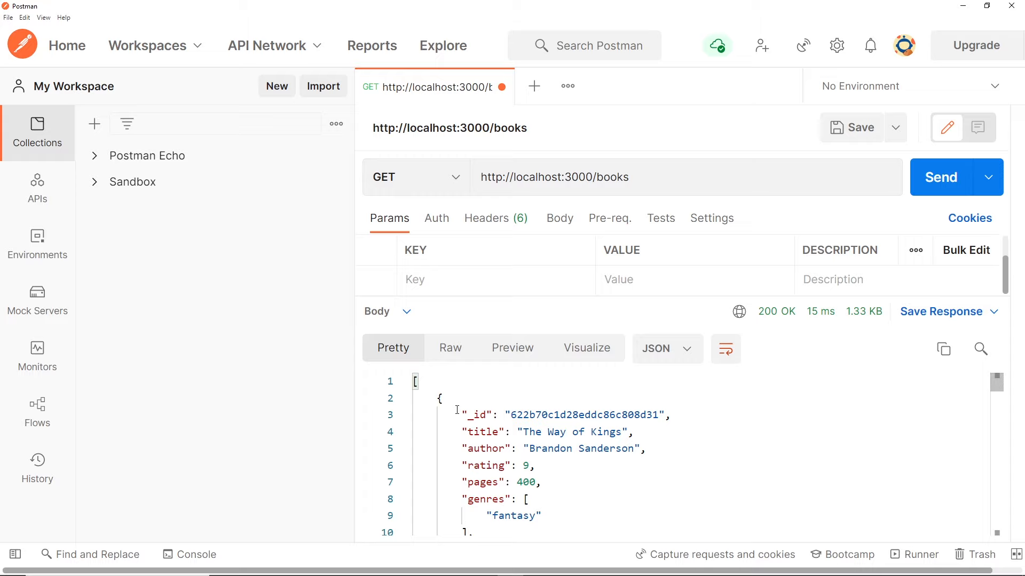
scroll("down", 3)
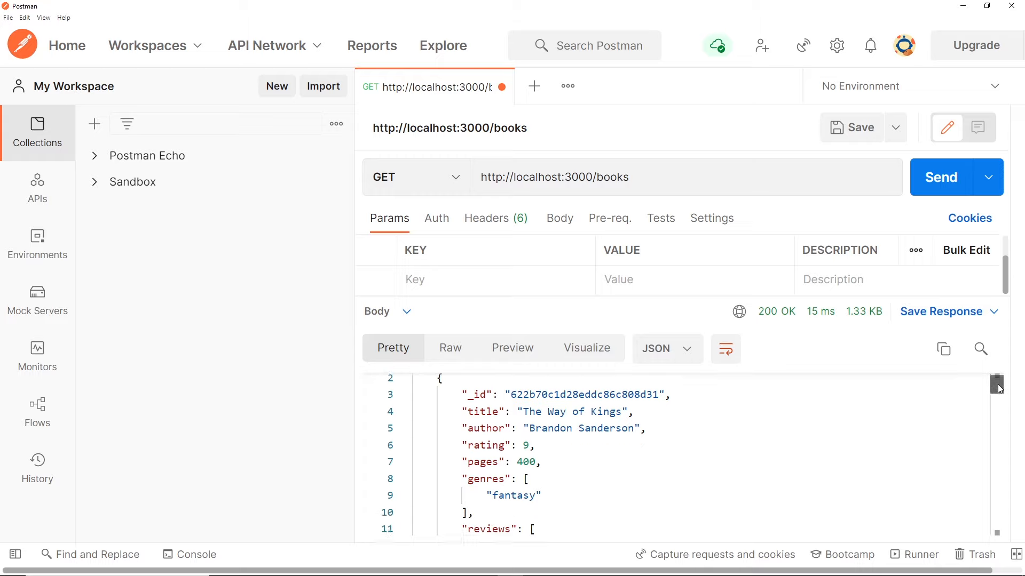
scroll("down", 3)
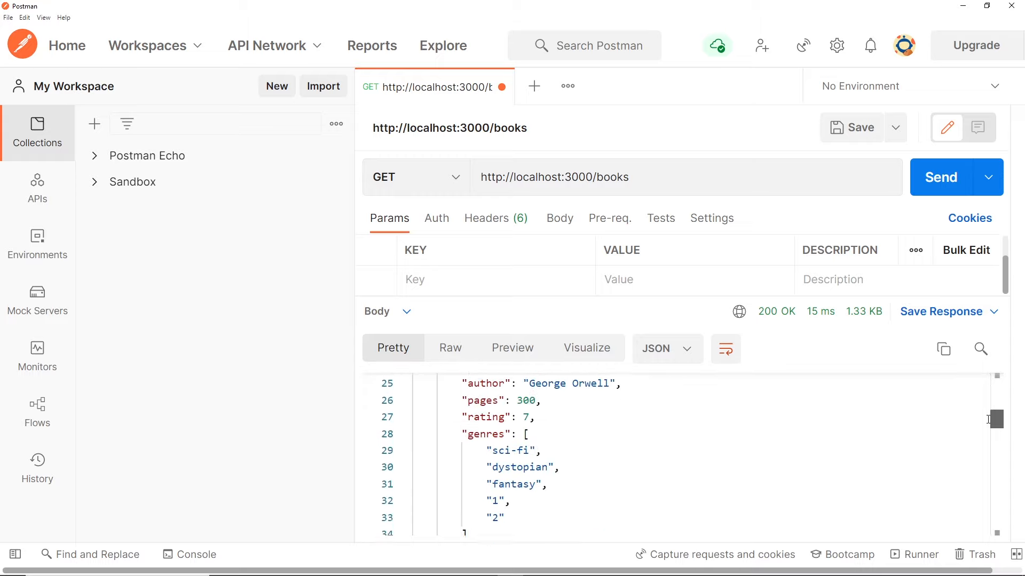
scroll("down", 3)
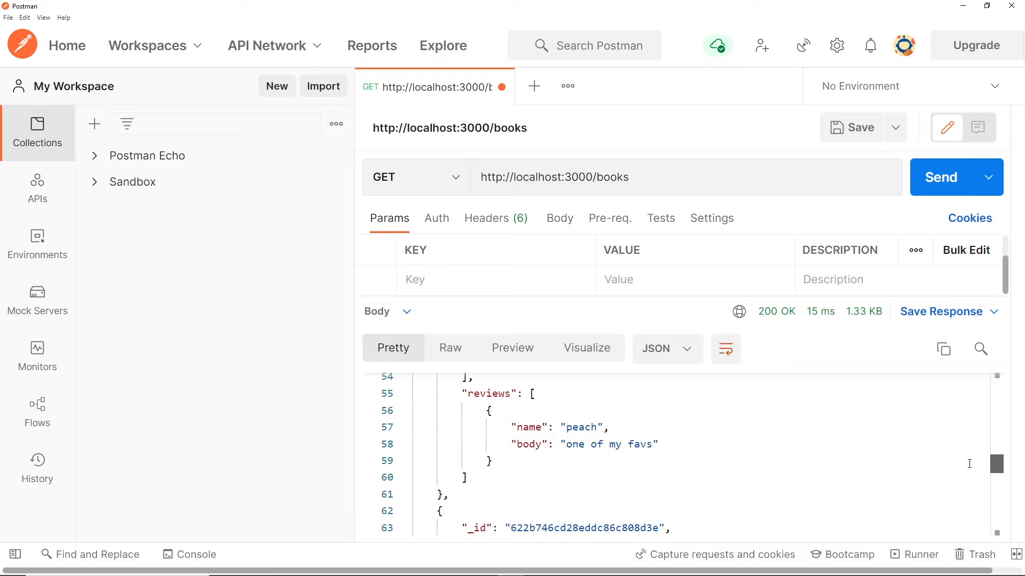
scroll("down", 3)
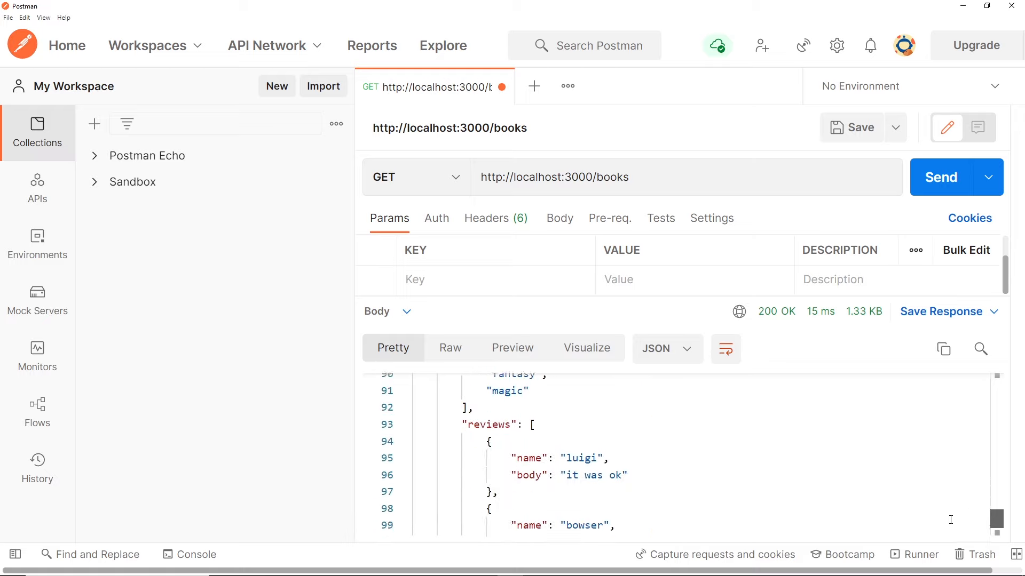
scroll("down", 3)
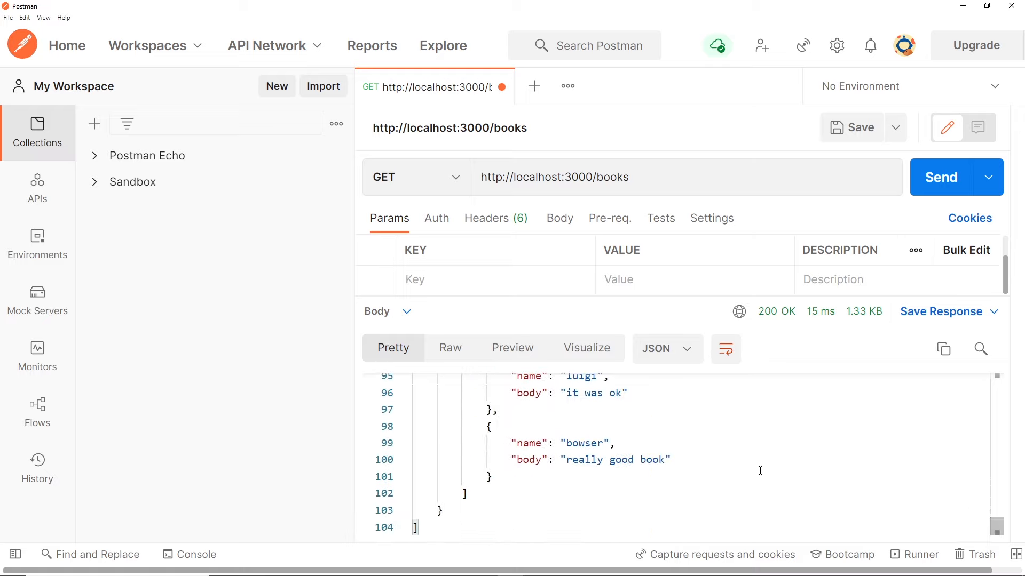
scroll("up", 3)
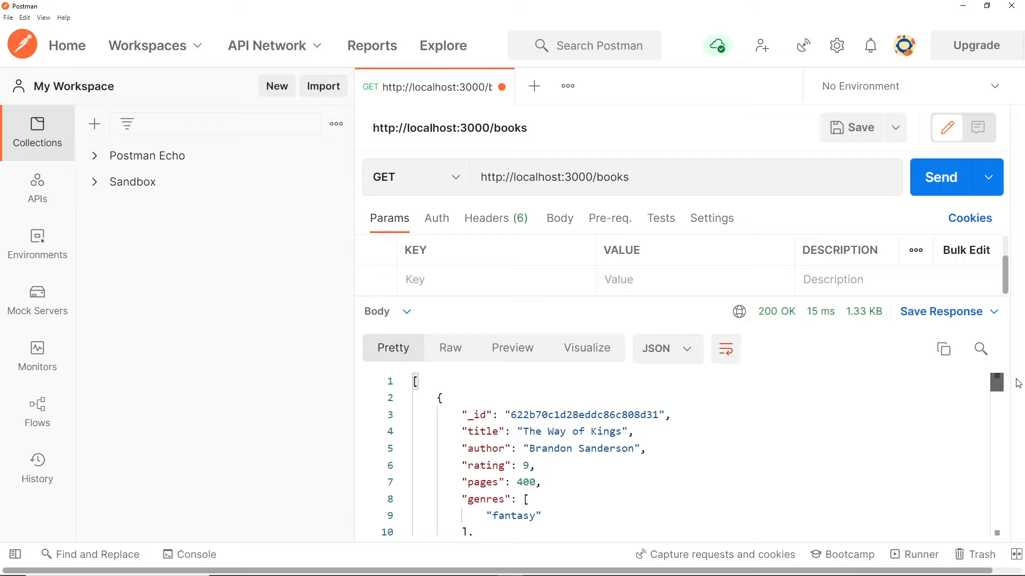
mouse_move(757, 345)
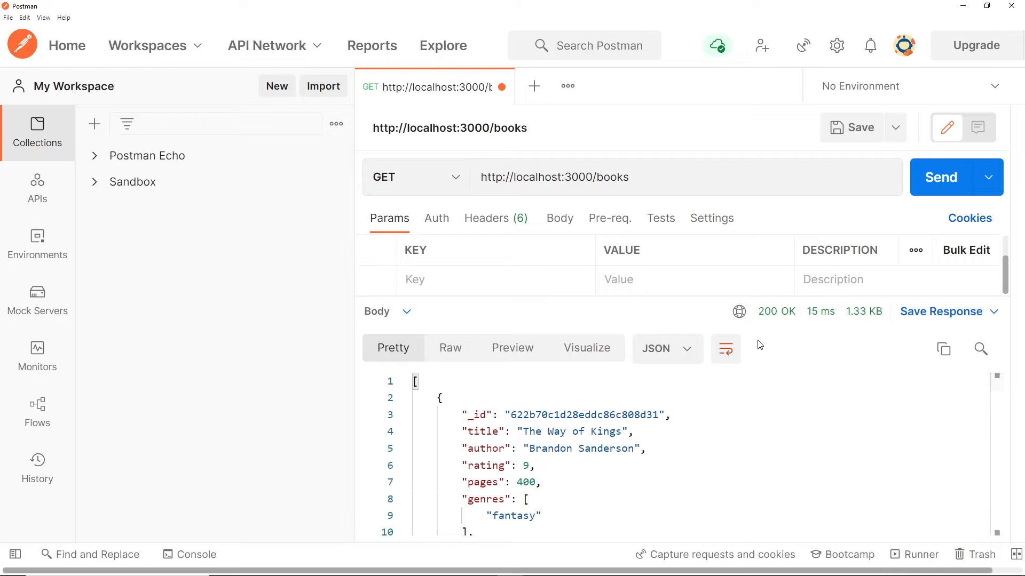
mouse_move(858, 127)
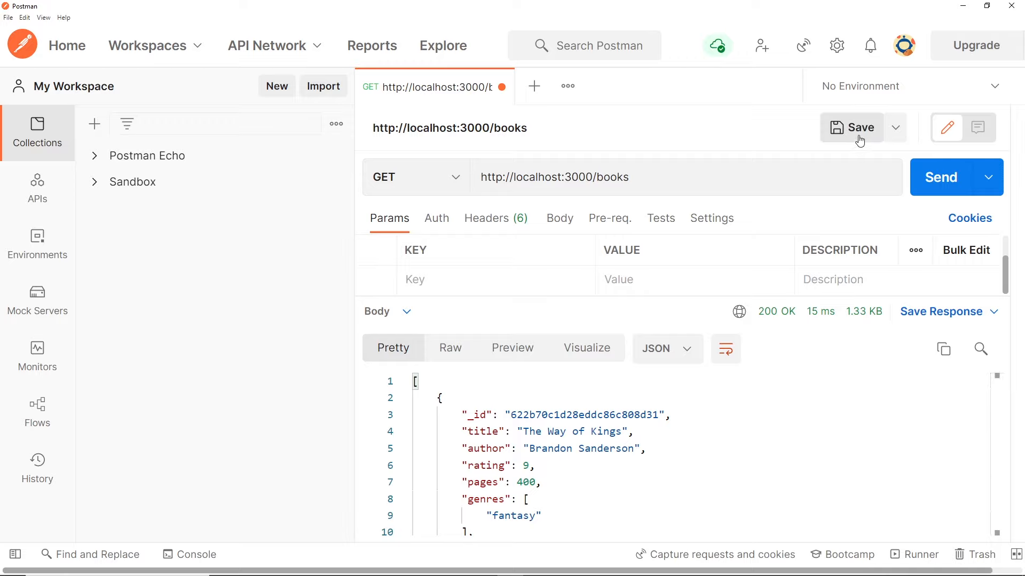
left_click(854, 127)
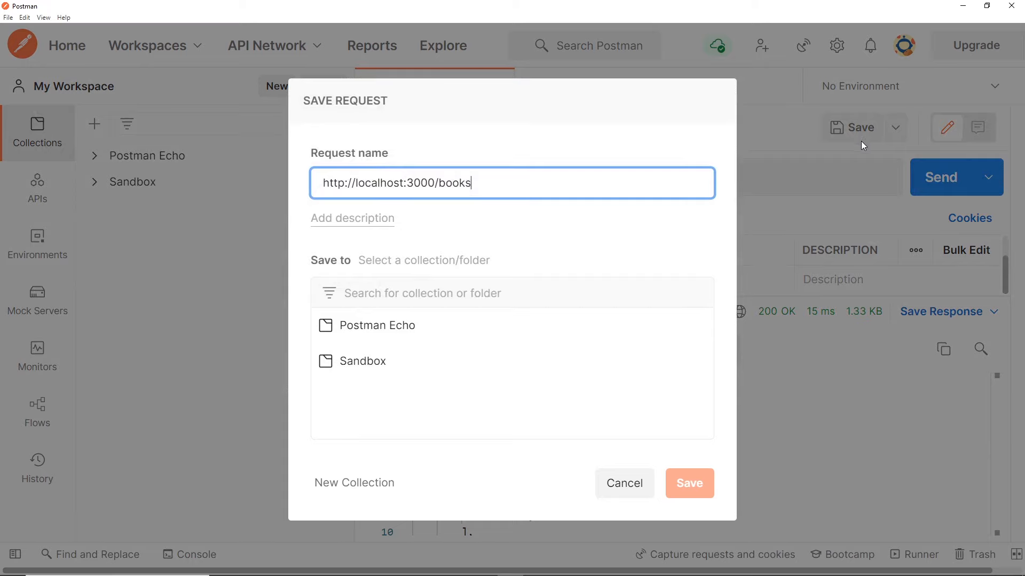
triple_click(397, 183)
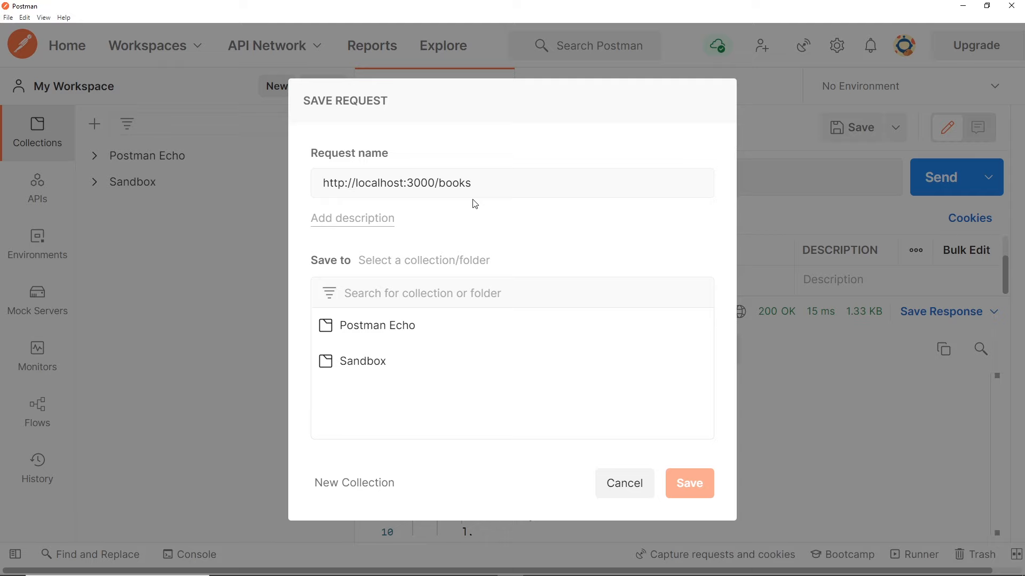
mouse_move(414, 258)
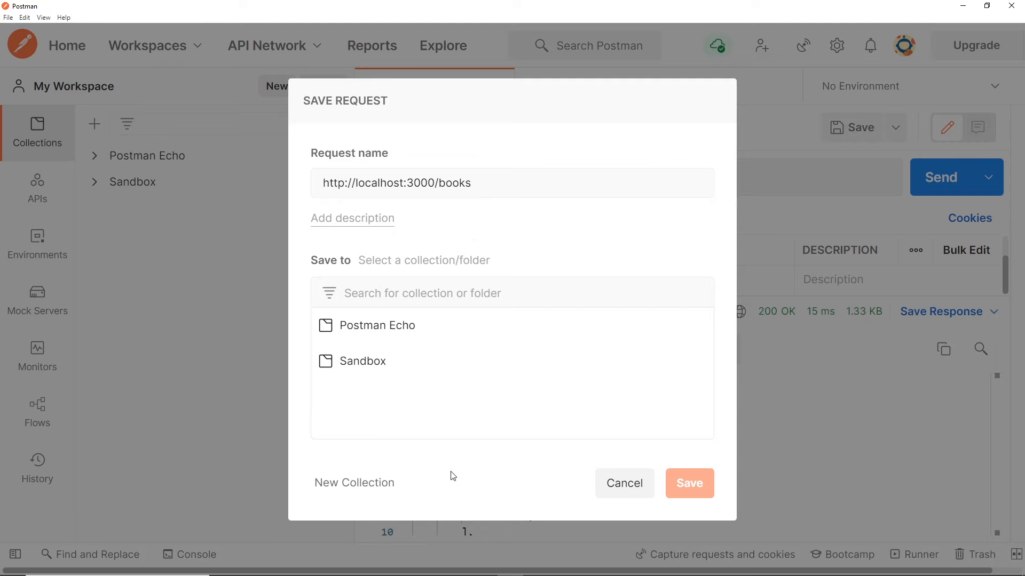
mouse_move(458, 474)
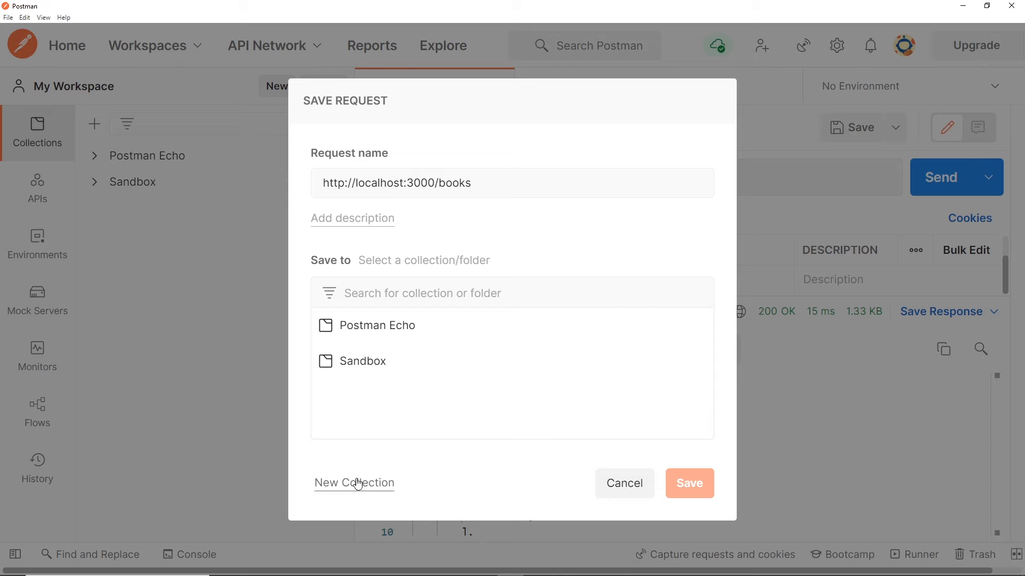
Create a new Bookstore collection and save the books GET request into it
left_click(353, 482)
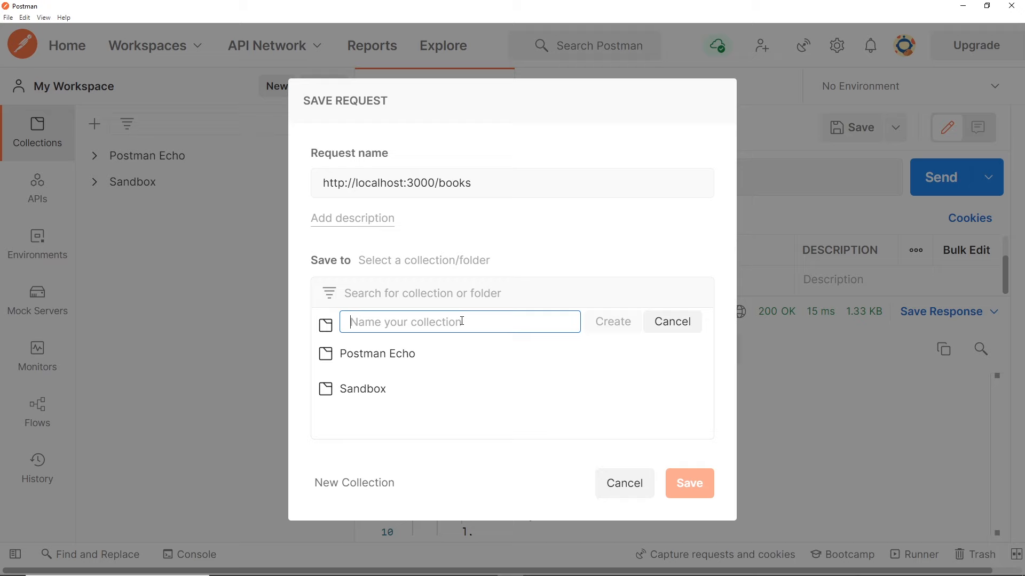
type("Bookstor")
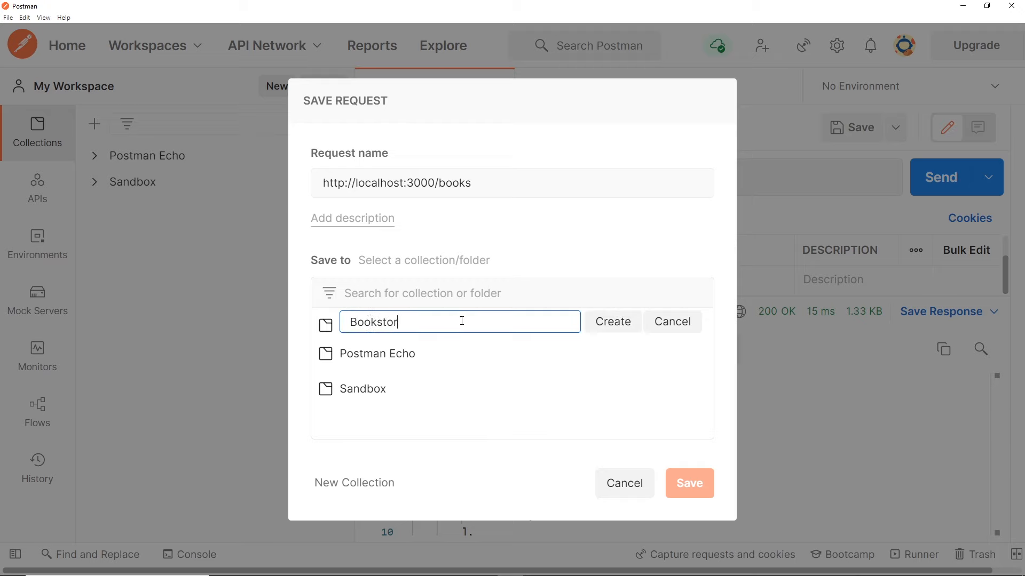
type("e")
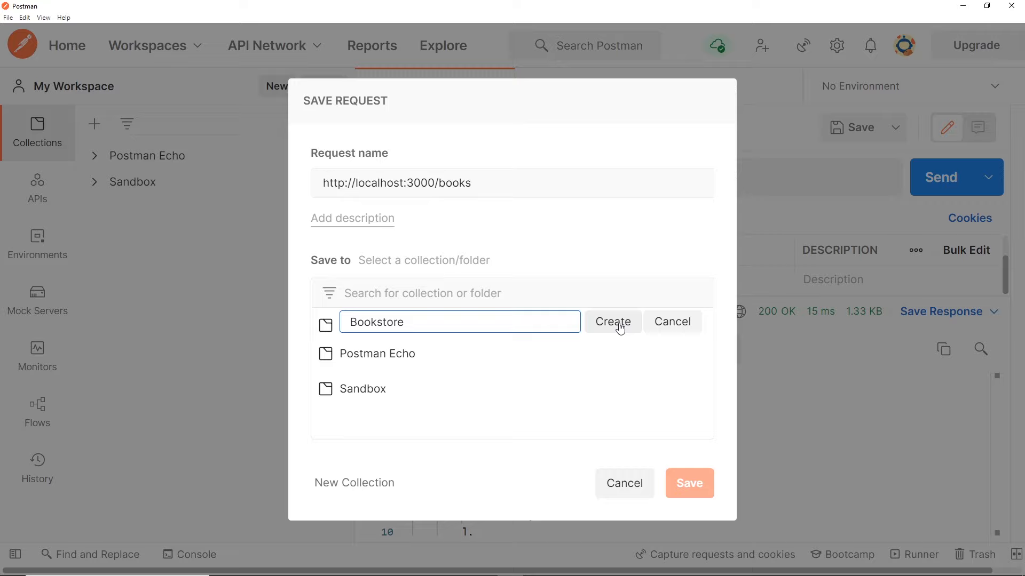
left_click(612, 321)
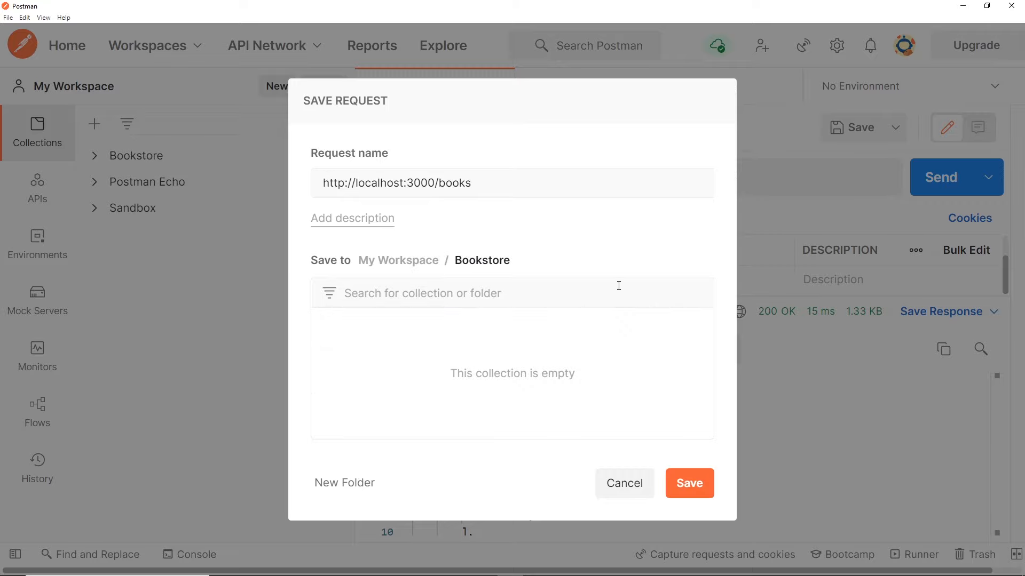
left_click(688, 484)
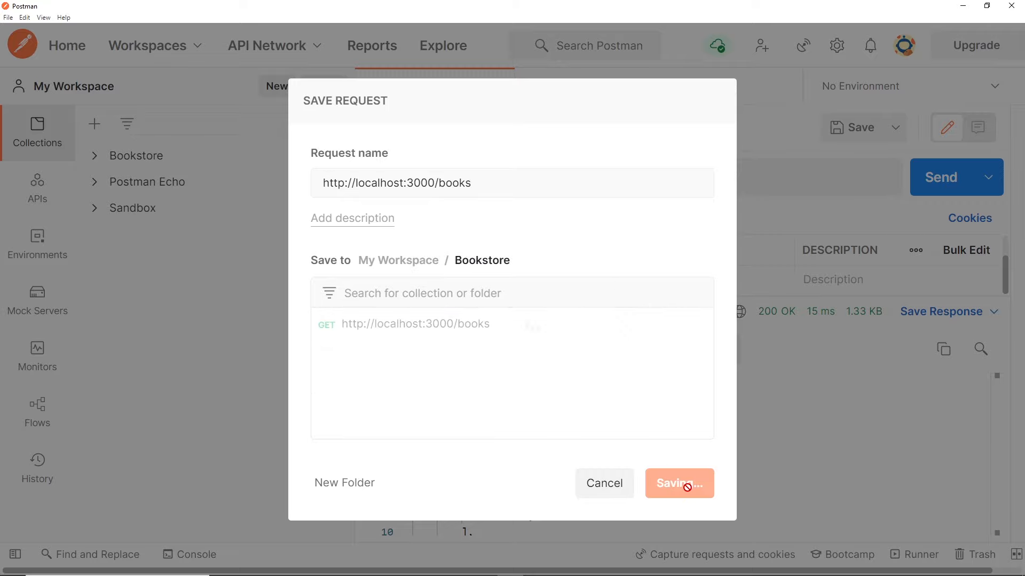
Resend the saved Bookstore books request and confirm it returns 200 OK with the book list
left_click(679, 482)
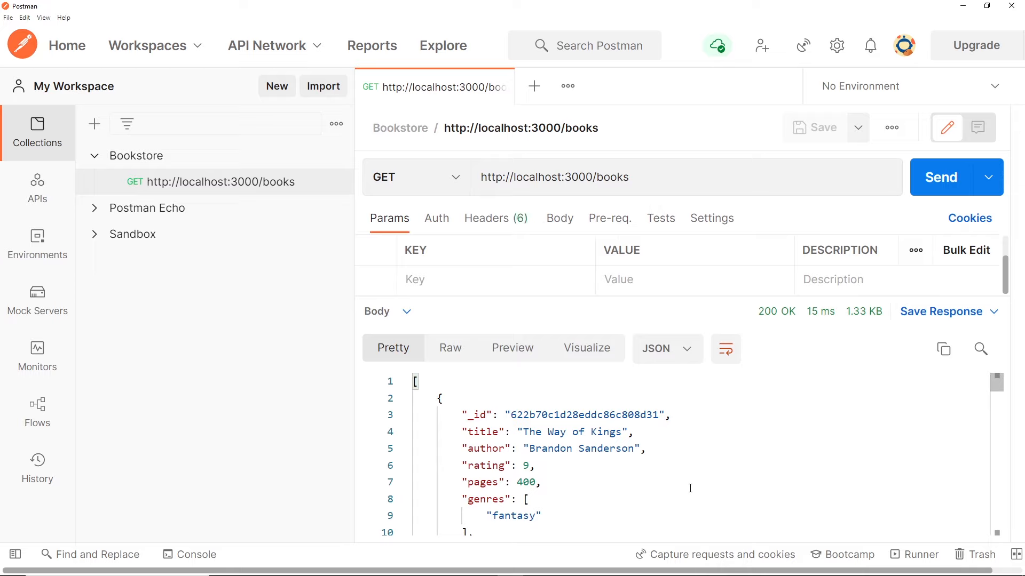
mouse_move(185, 192)
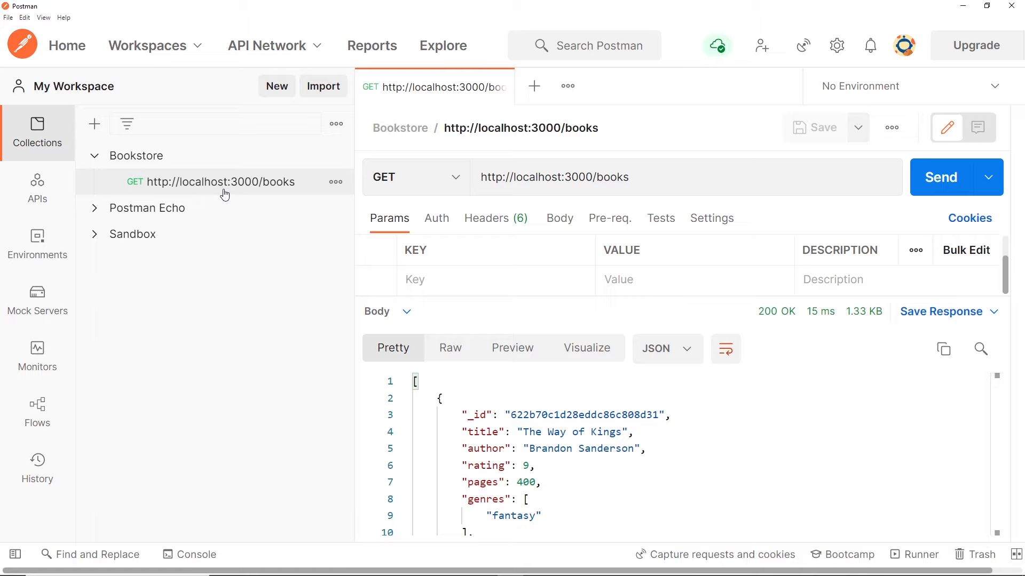
mouse_move(501, 87)
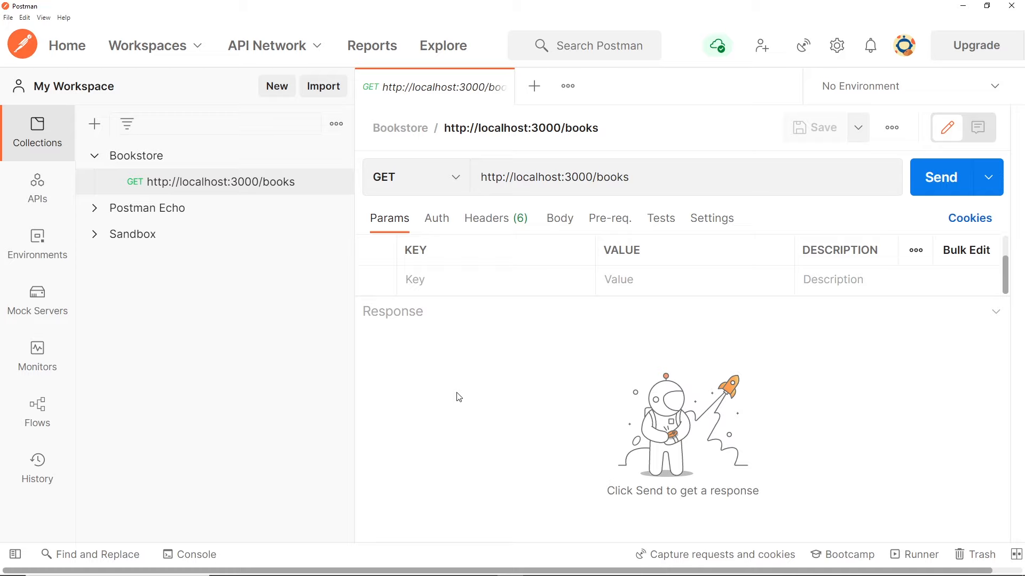
mouse_move(941, 177)
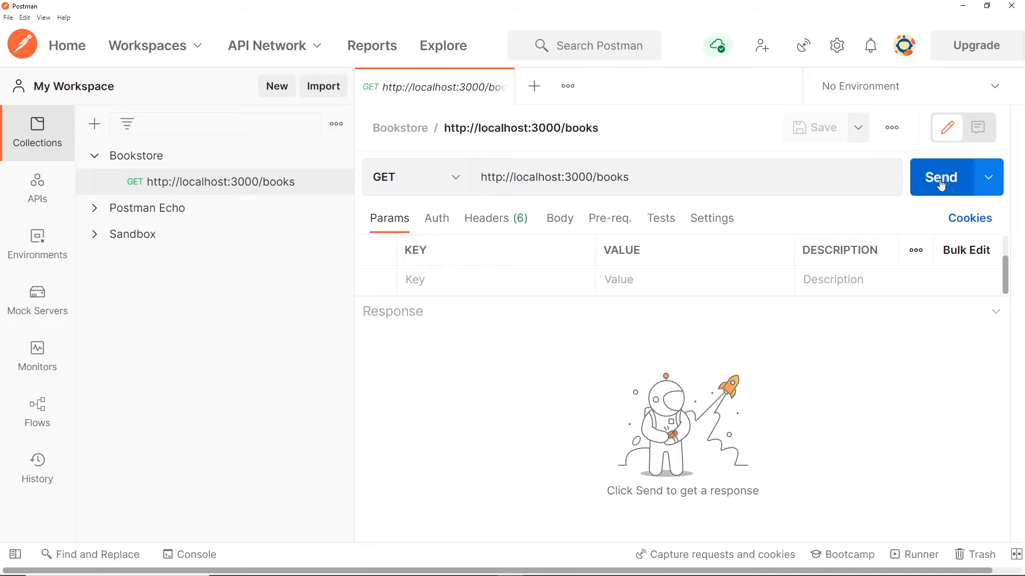
left_click(941, 178)
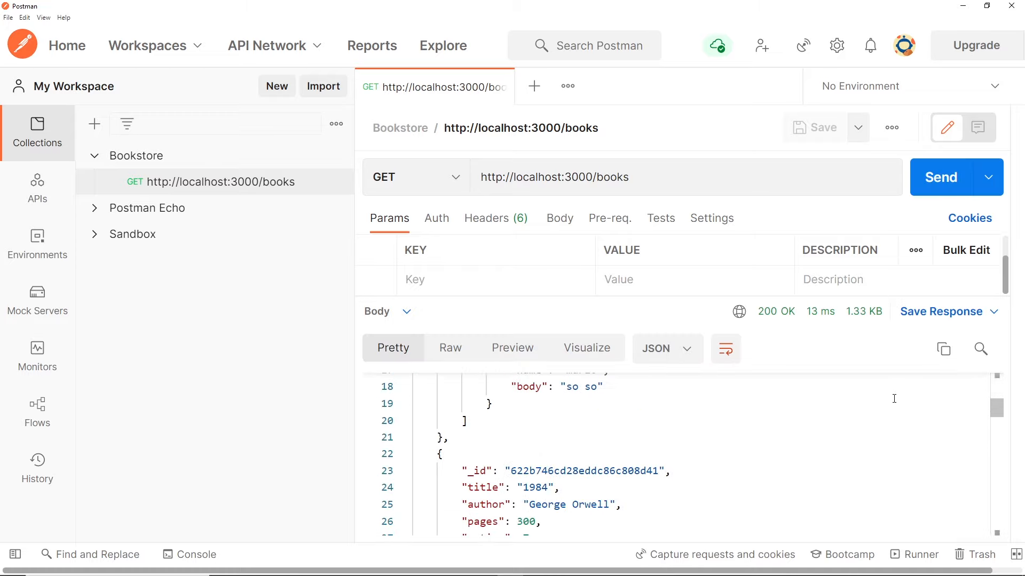
scroll("up", 3)
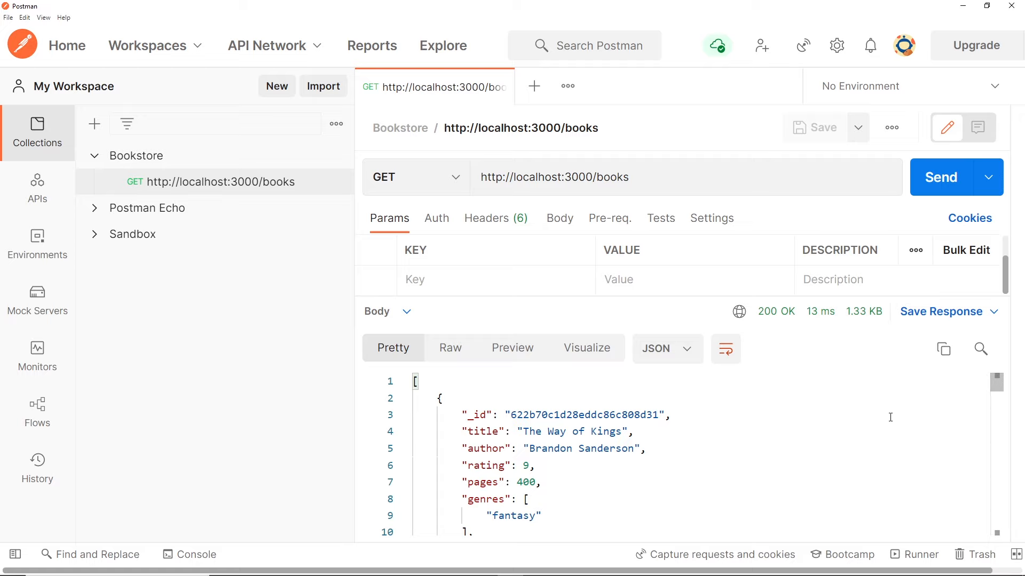
mouse_move(641, 128)
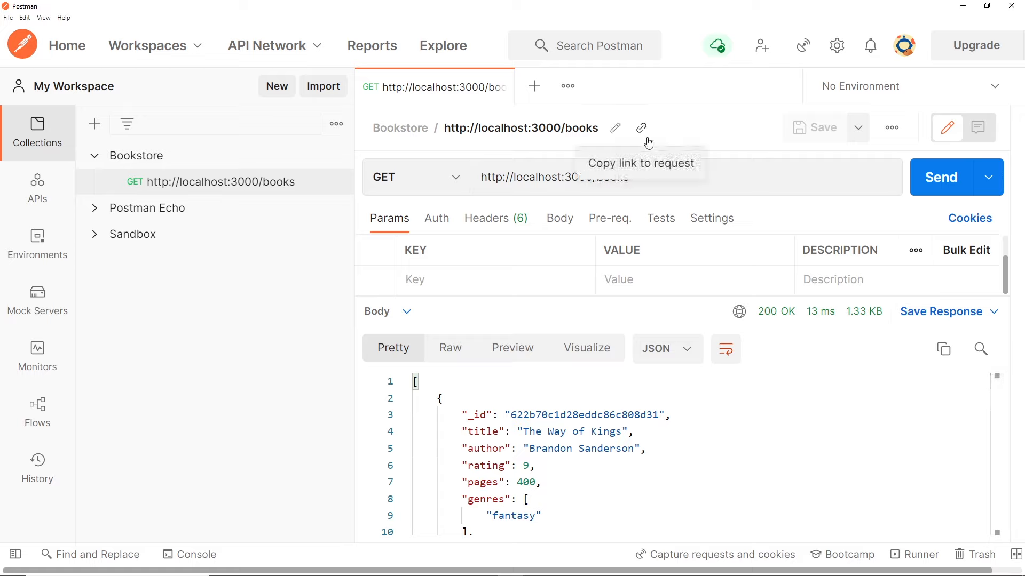
mouse_move(714, 126)
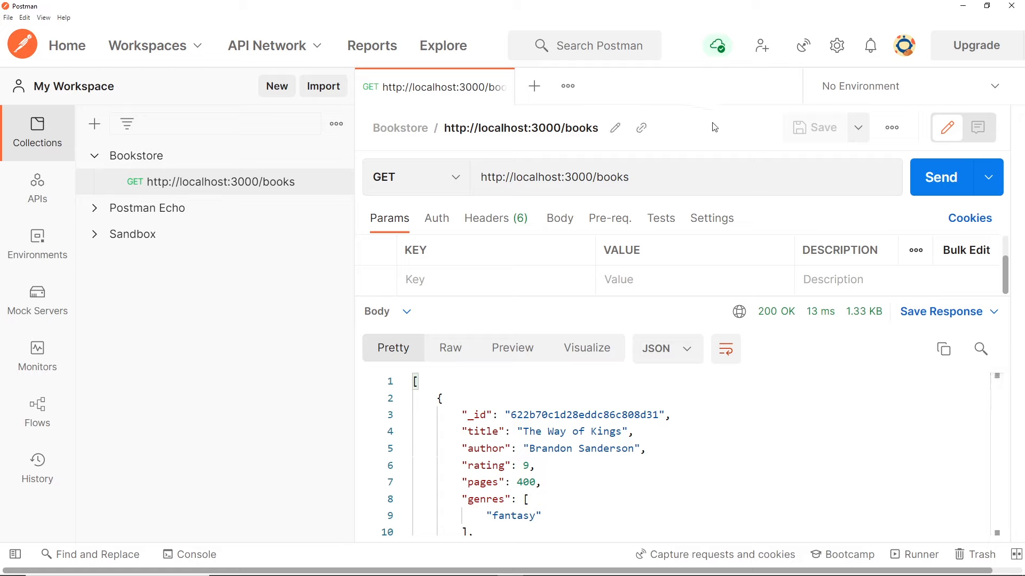
mouse_move(787, 351)
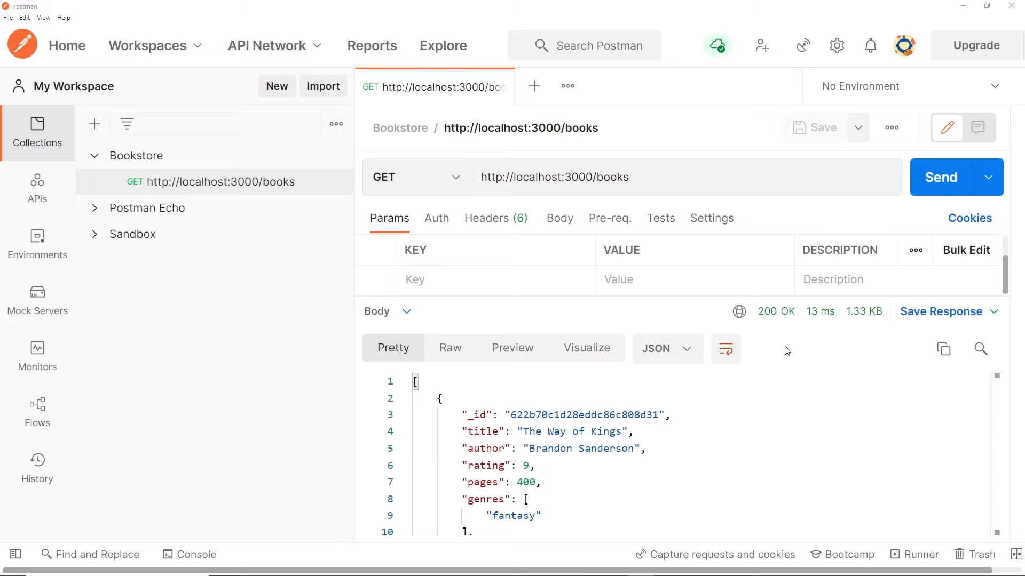
mouse_move(534, 86)
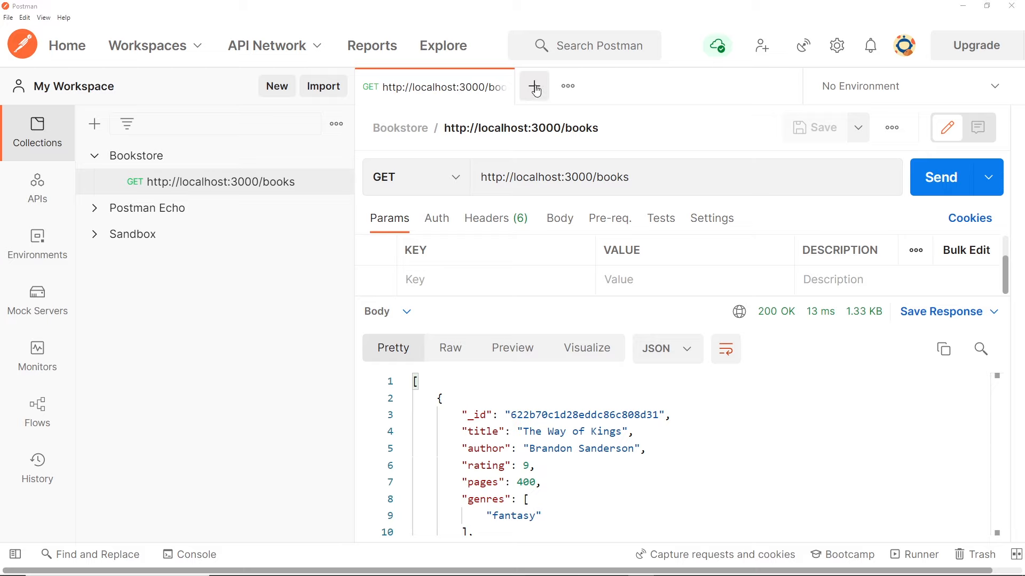
Start a second GET request for localhost:3000/books/ and copy the first book's _id from the list
left_click(534, 85)
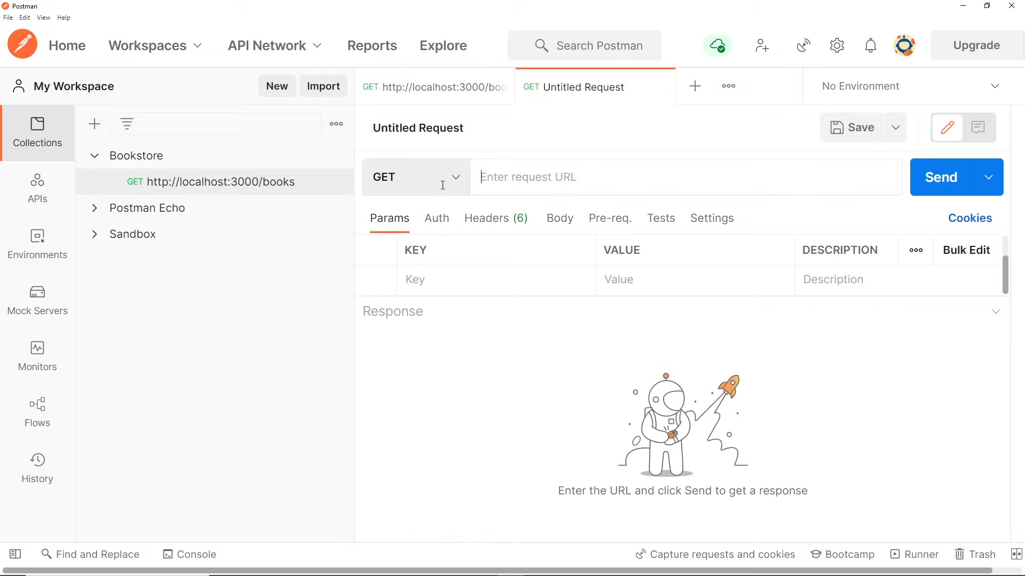
left_click(939, 177)
type("http://localhost:3000/books")
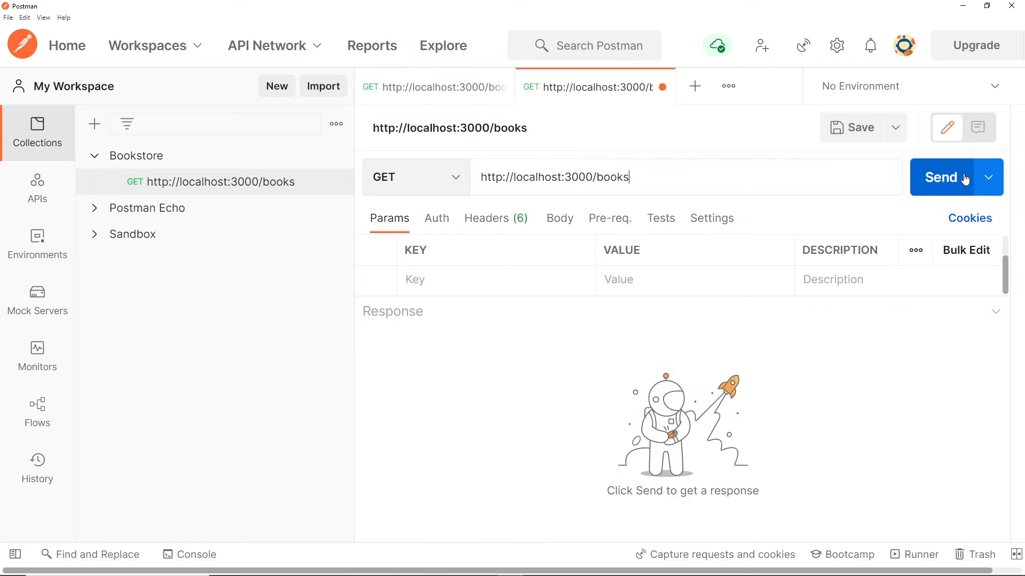
type("/")
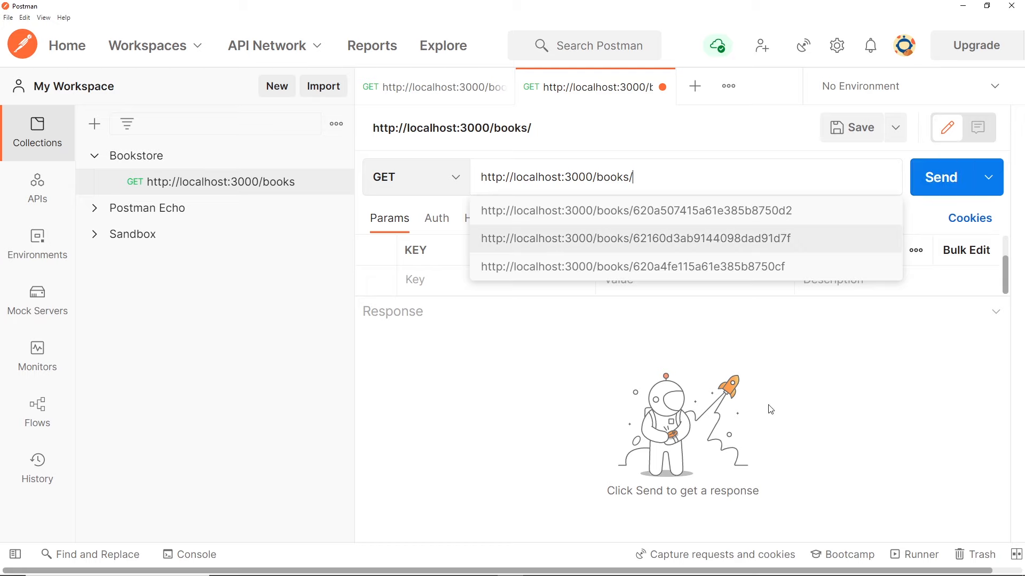
mouse_move(412, 85)
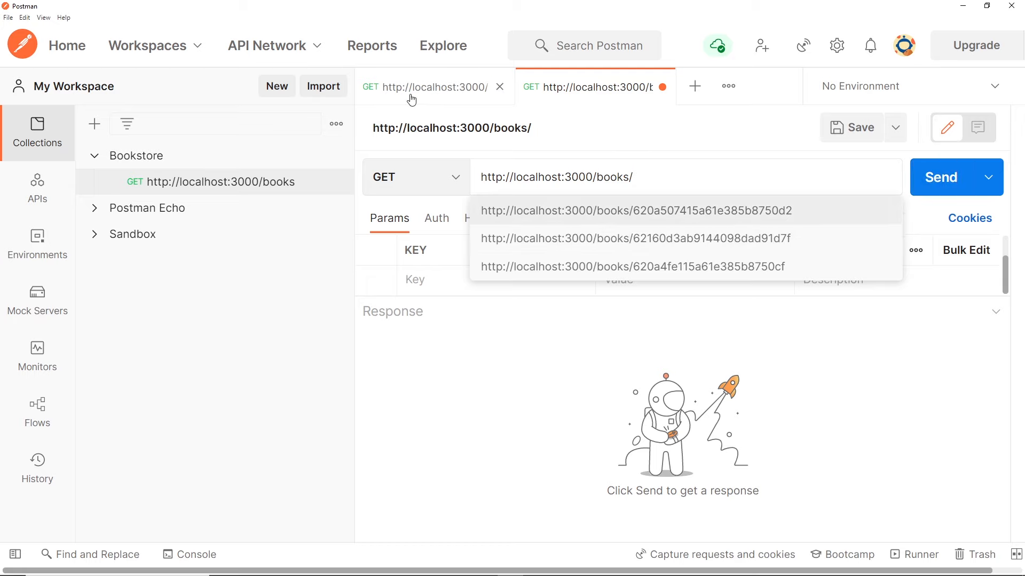
left_click(939, 177)
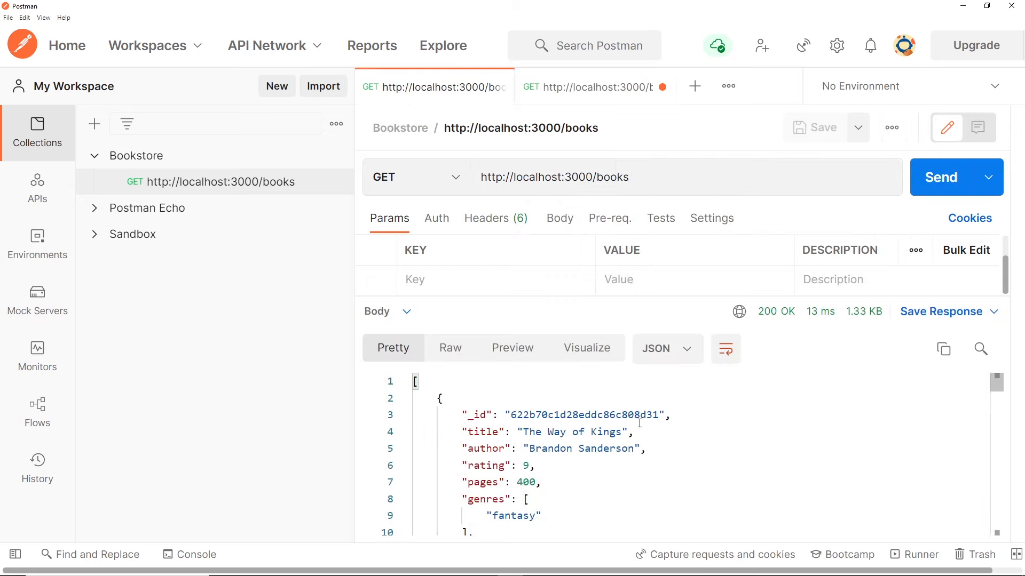
double_click(585, 414)
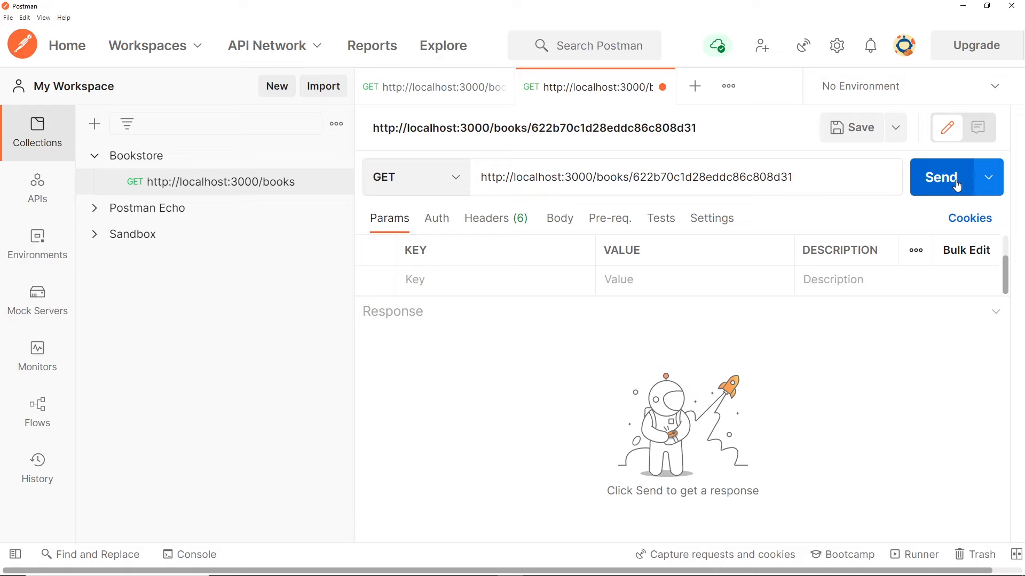
Send the request for books/622b70c1d28eddc86c808d31, returning The Way of Kings
left_click(941, 177)
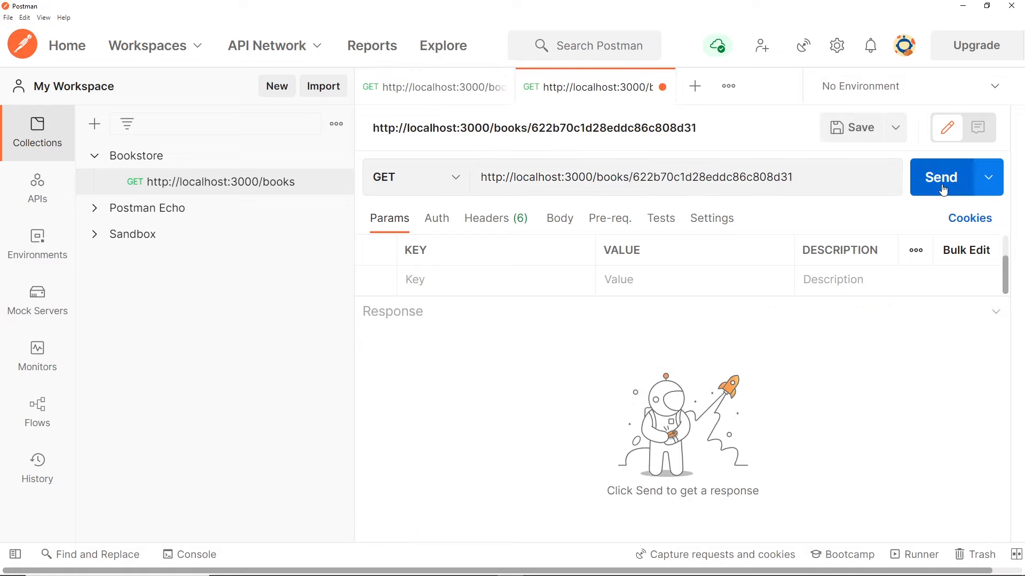
left_click(941, 177)
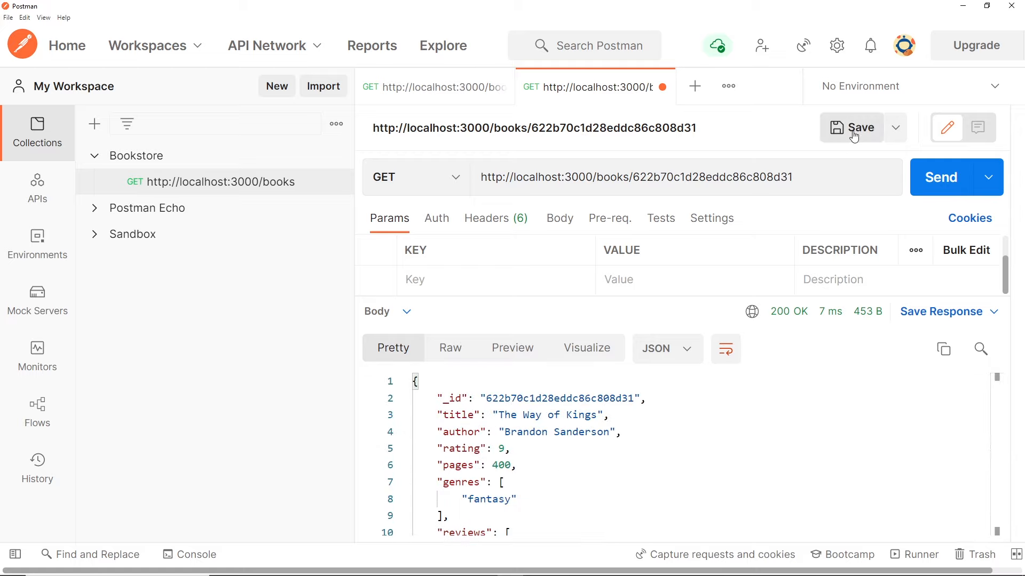
Save the single-book GET request (id 622b70c1d28eddc86c808d31) into the Bookstore collection
left_click(852, 127)
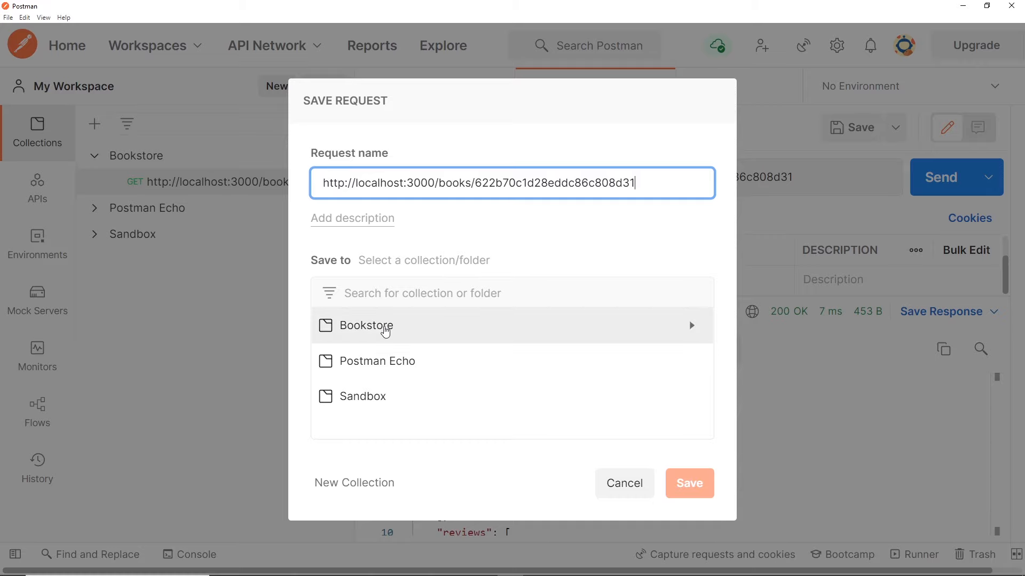
left_click(369, 326)
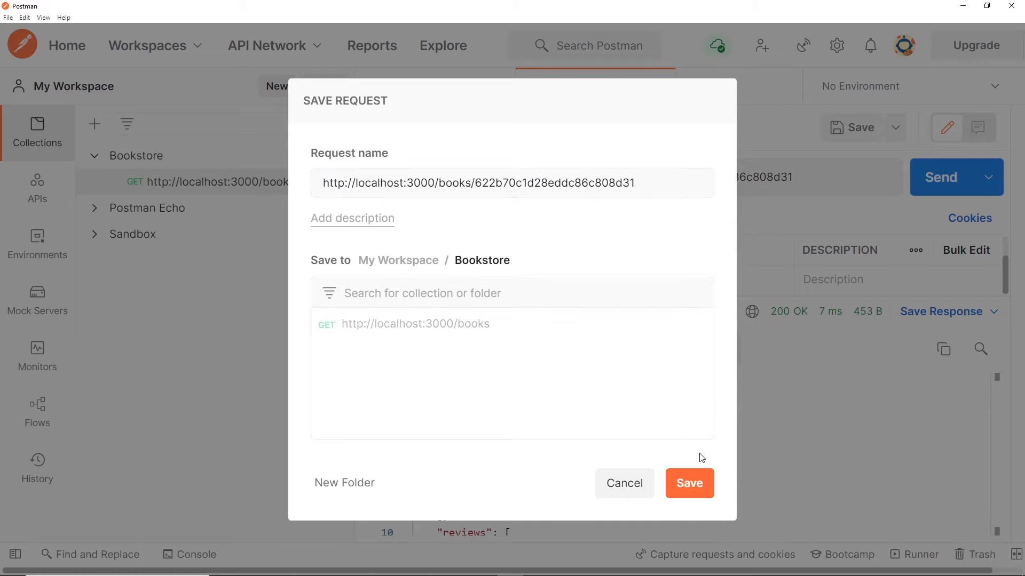
left_click(688, 482)
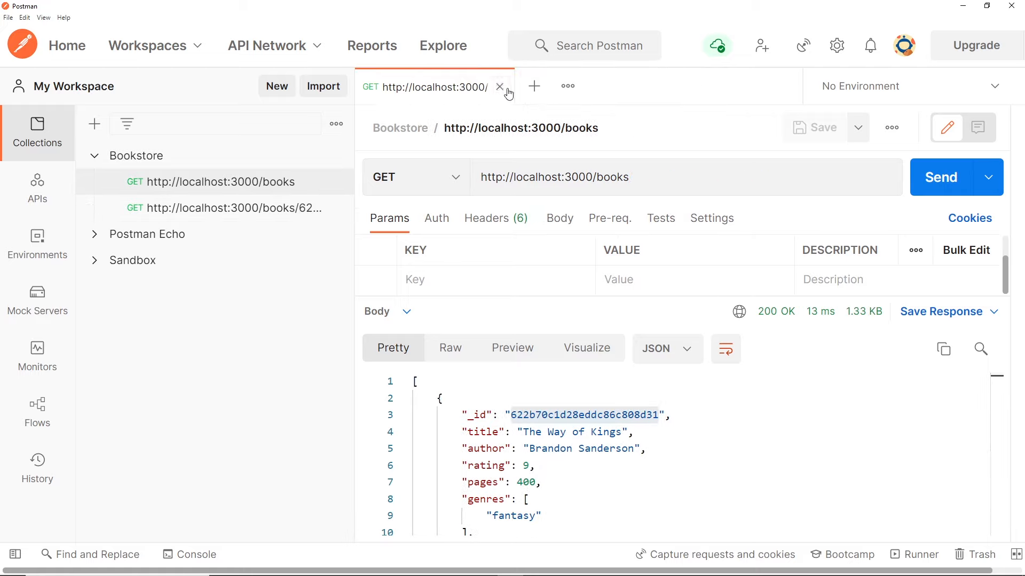
Close the remaining request tab, leaving Bookstore with its two saved GET requests in the sidebar
left_click(499, 86)
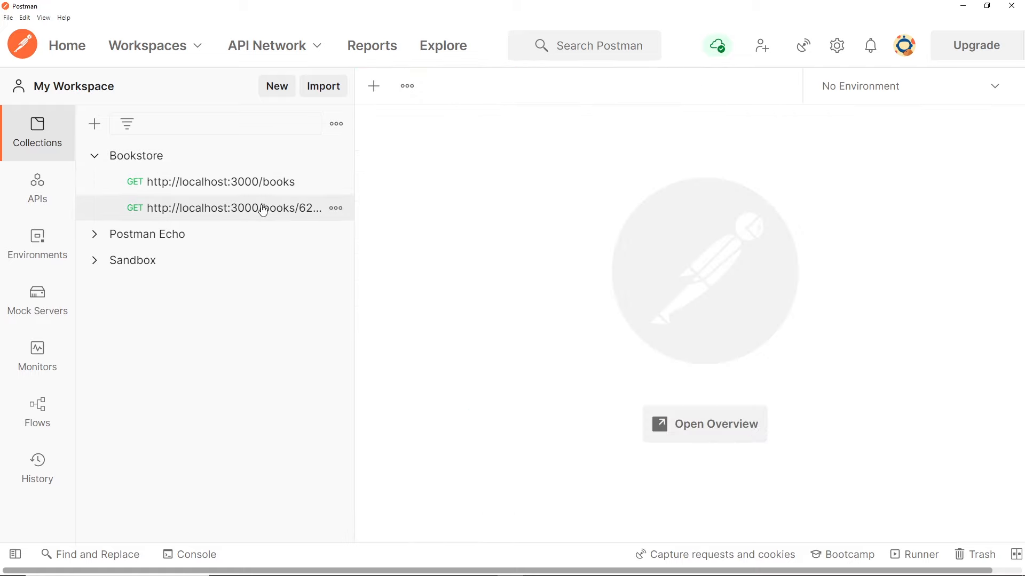
left_click(220, 181)
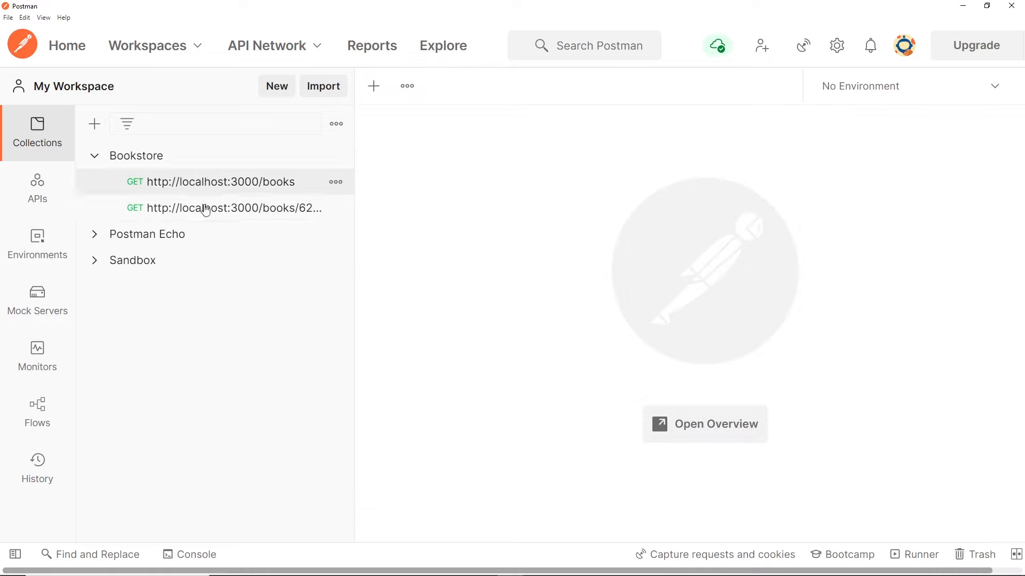
mouse_move(258, 197)
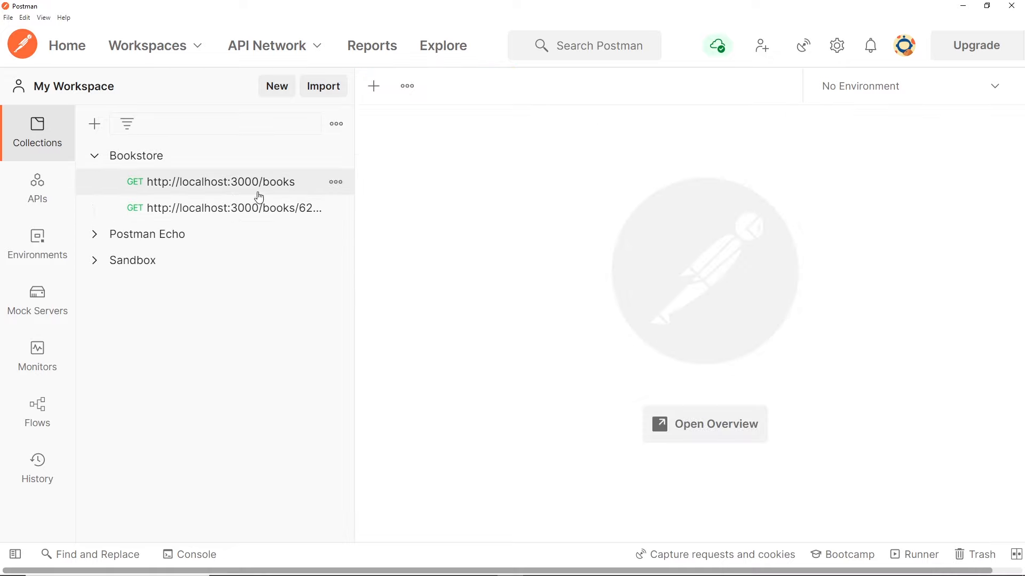
mouse_move(754, 281)
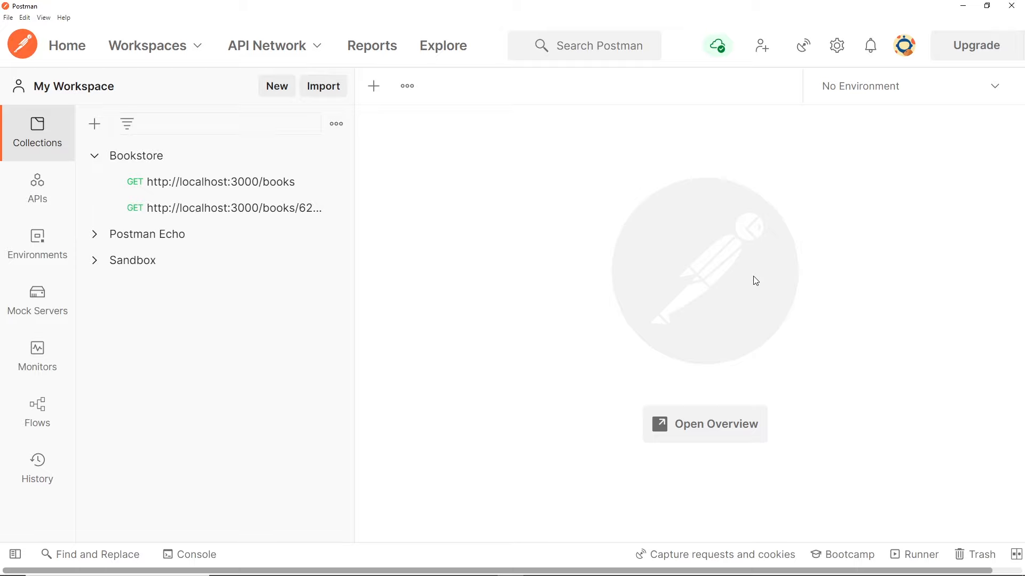
mouse_move(807, 377)
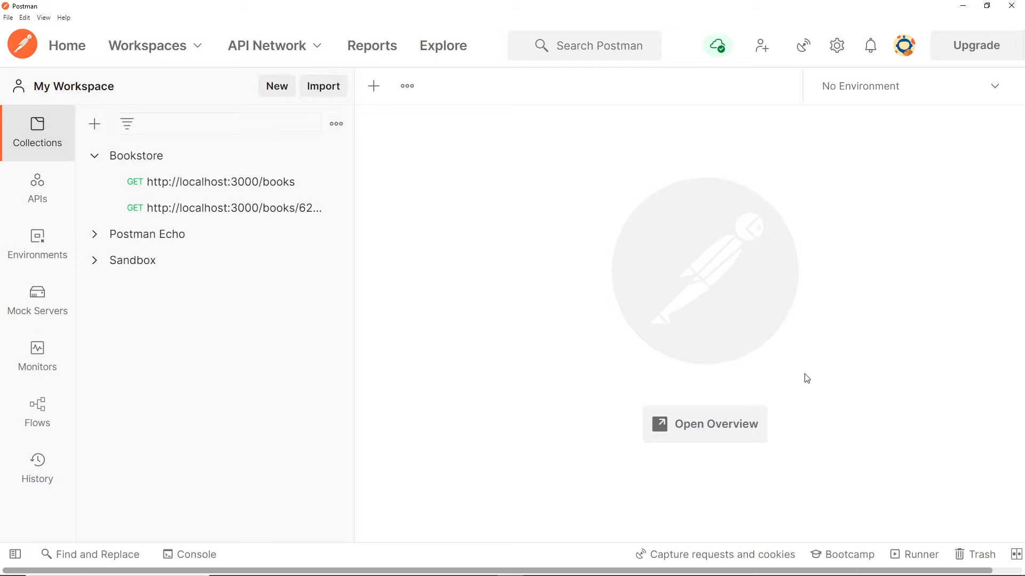